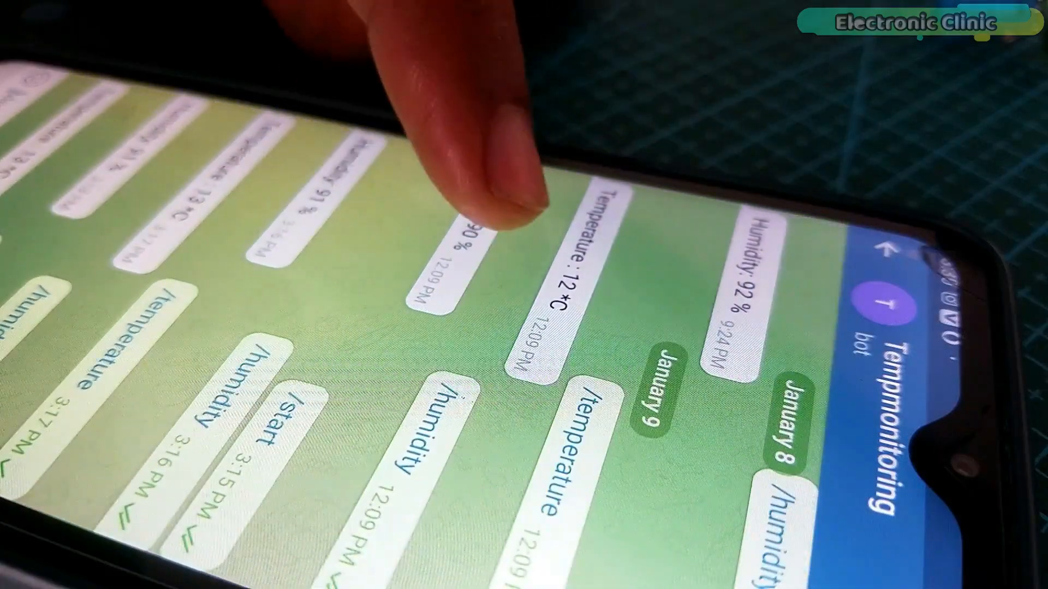
Launch Telegram and open the Tempmonitoring bot chat to review its temperature and humidity replies
{"action": "scroll", "scroll_direction": "down", "scroll_amount": 3}
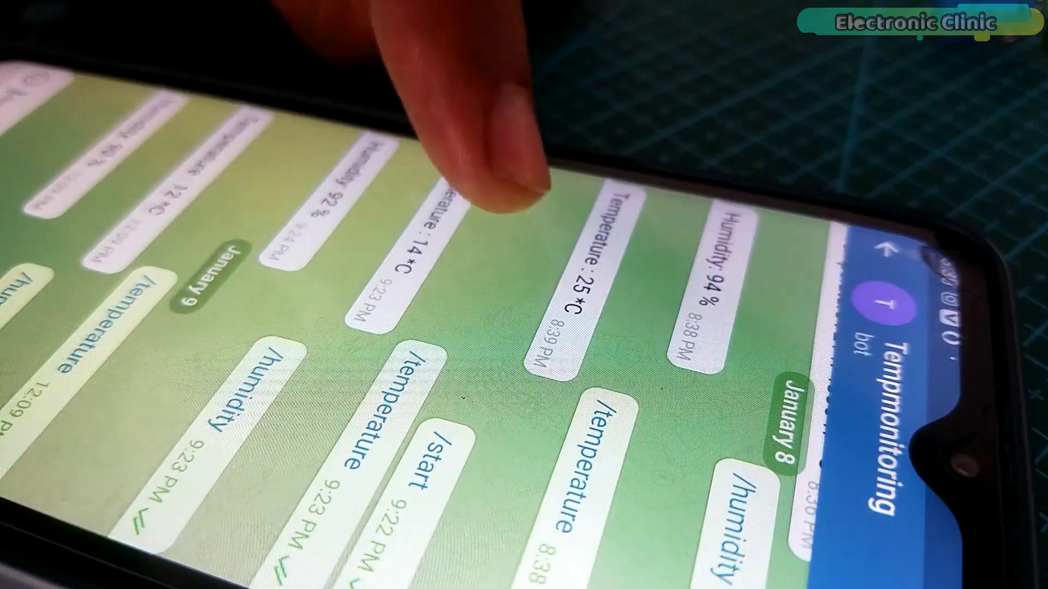
{"action": "scroll", "scroll_direction": "down", "scroll_amount": 3}
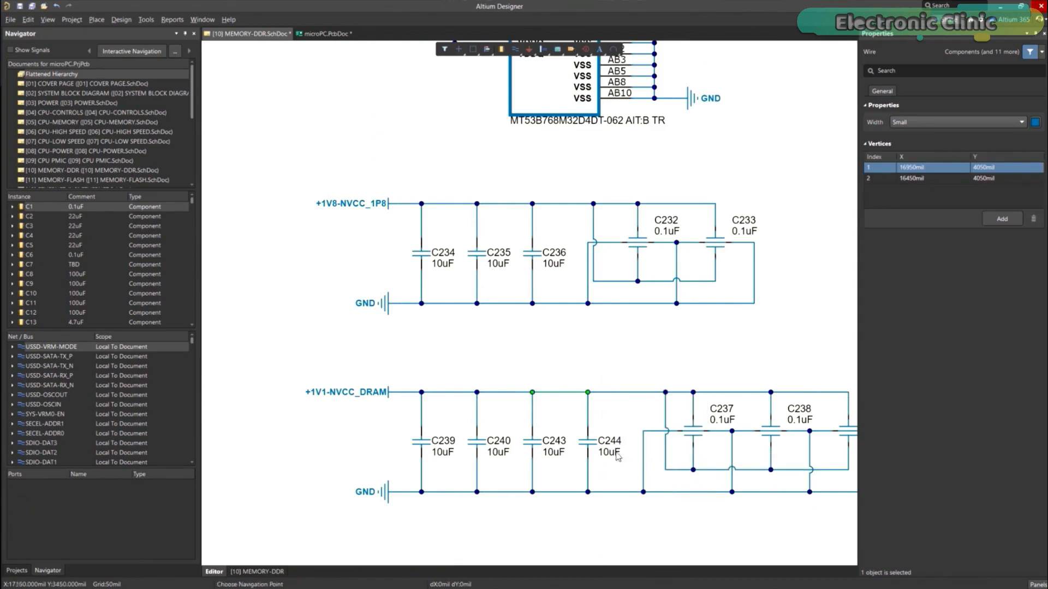
{"action": "left_click", "coordinate": [327, 34]}
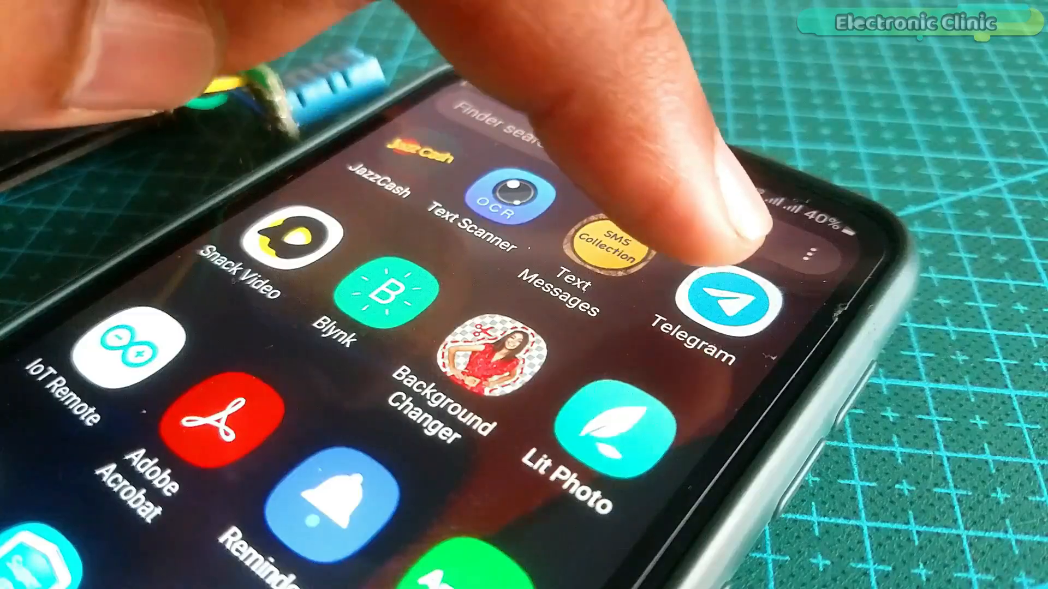
{"action": "left_click", "coordinate": [718, 297]}
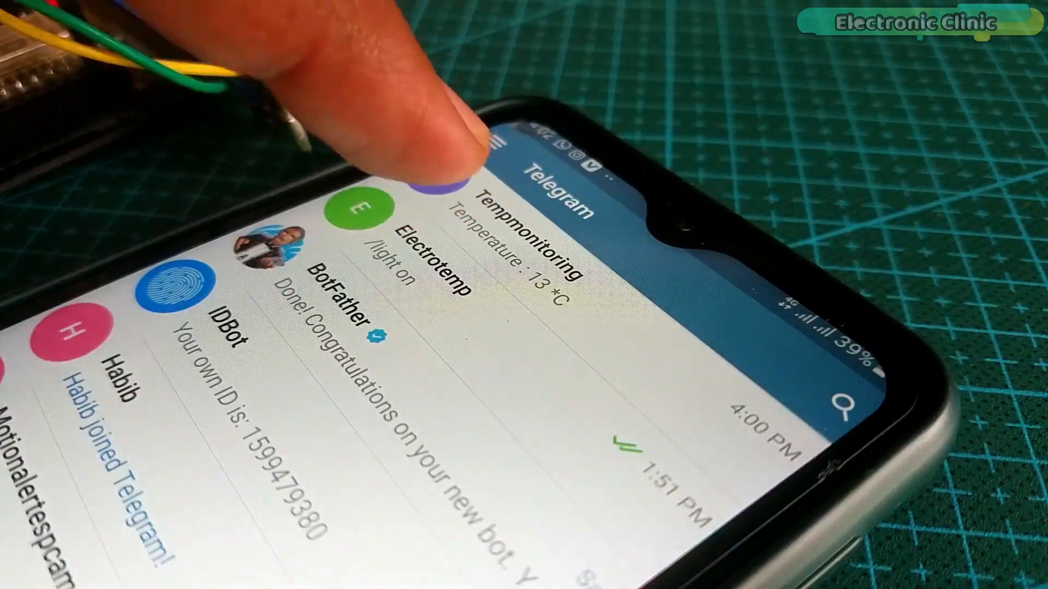
{"action": "left_click", "coordinate": [501, 208]}
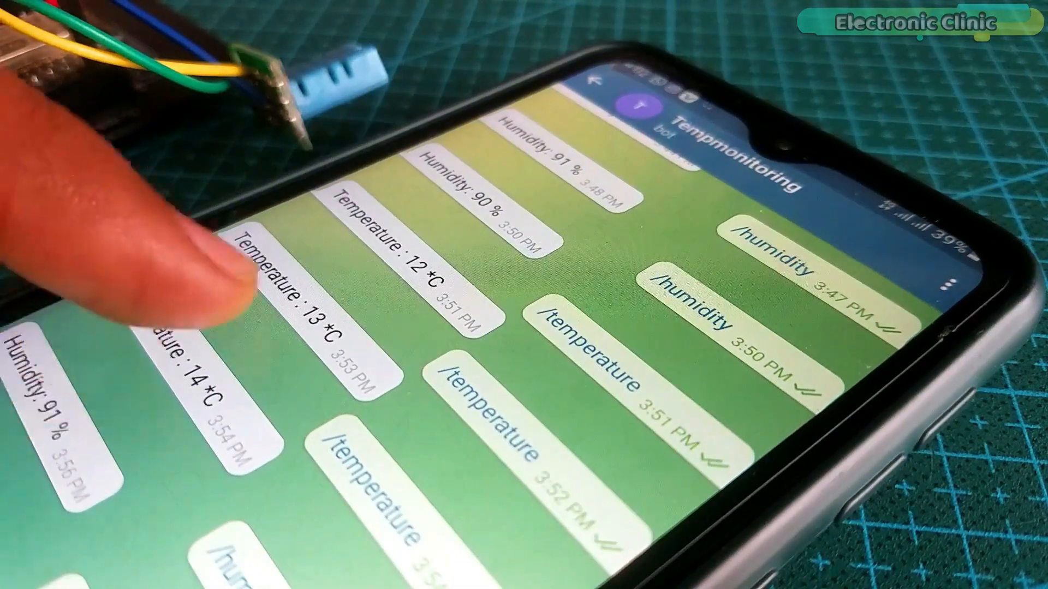
{"action": "scroll", "scroll_direction": "down", "scroll_amount": 3}
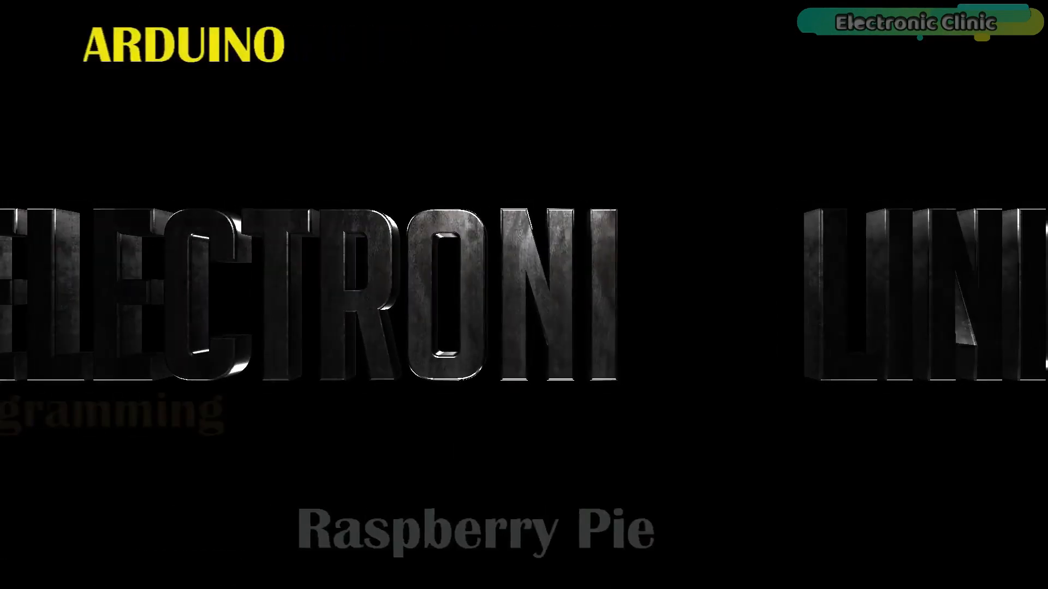
{"action": "left_click", "coordinate": [89, 41]}
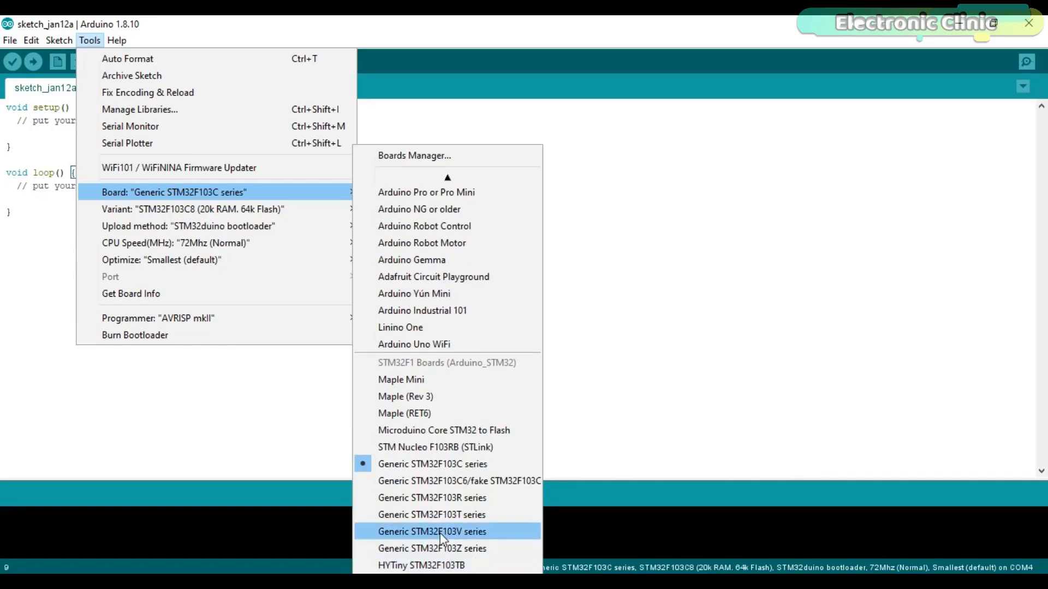
{"action": "mouse_move", "coordinate": [432, 464]}
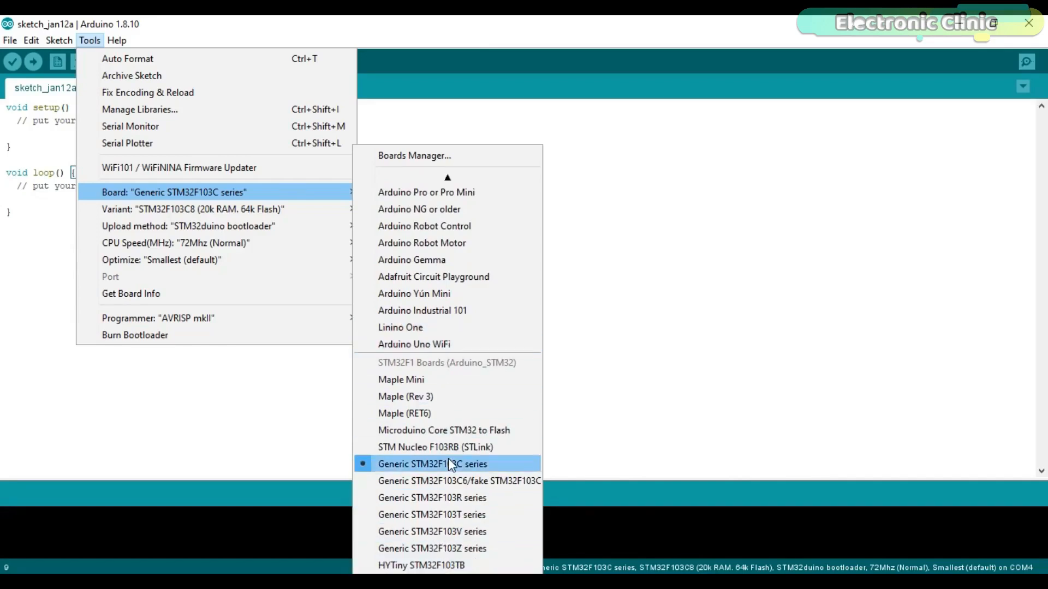
{"action": "mouse_move", "coordinate": [446, 192]}
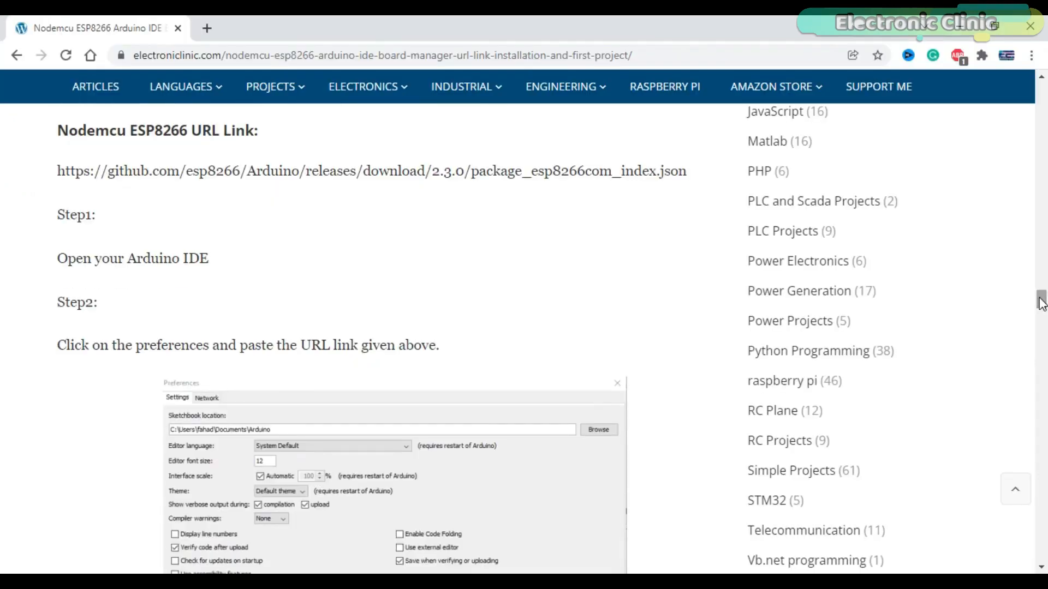
Select the NodeMCU ESP8266 board package URL on the electronicclinic.com page
{"action": "double_click", "coordinate": [676, 171]}
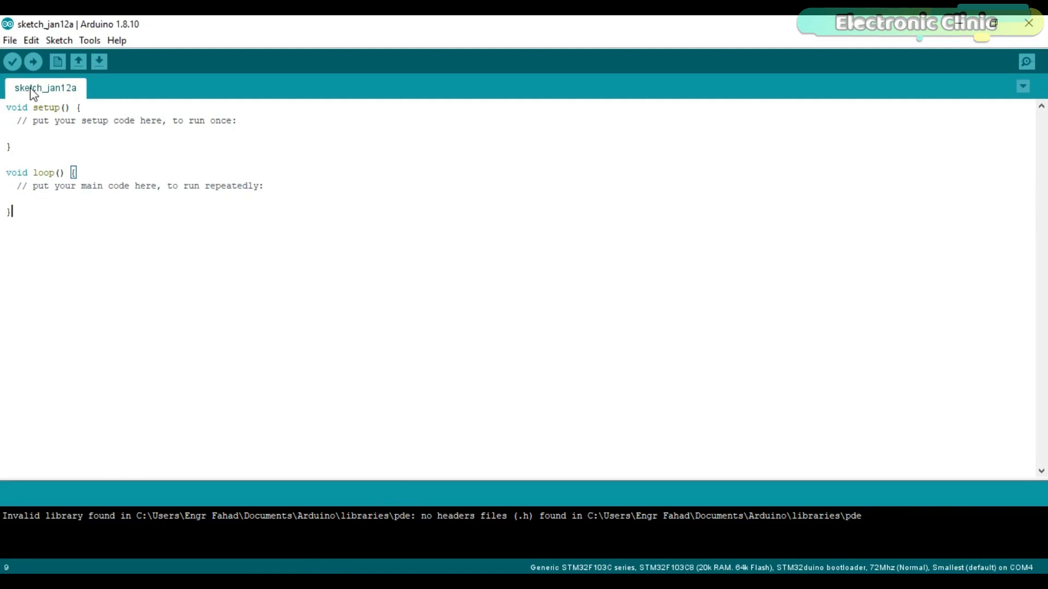
In Preferences, append the ESP8266 package_esp8266com_index URL after the STM32duino URL and confirm
{"action": "left_click", "coordinate": [10, 41]}
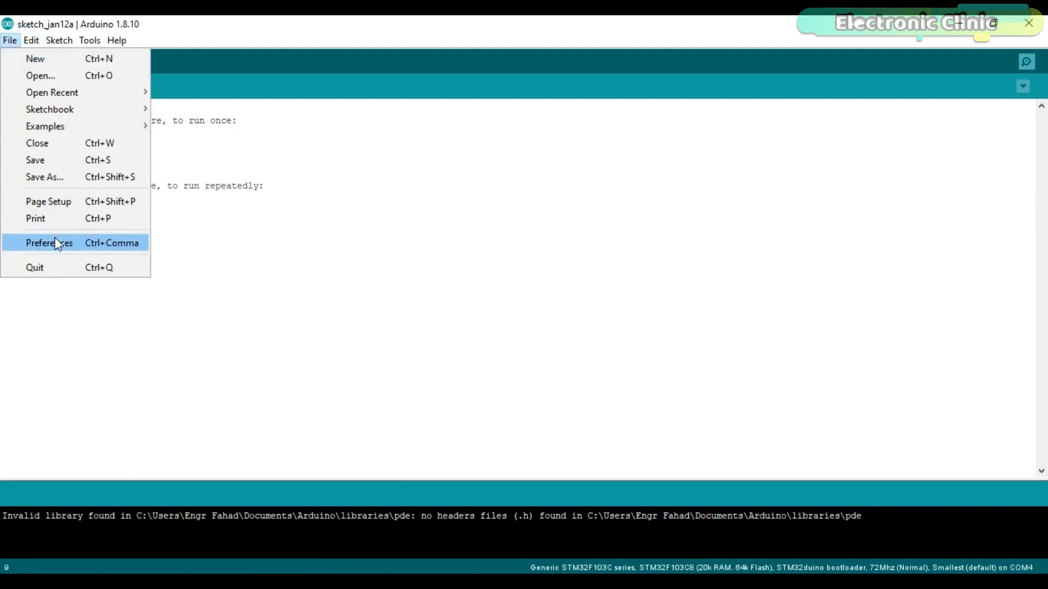
{"action": "left_click", "coordinate": [48, 242]}
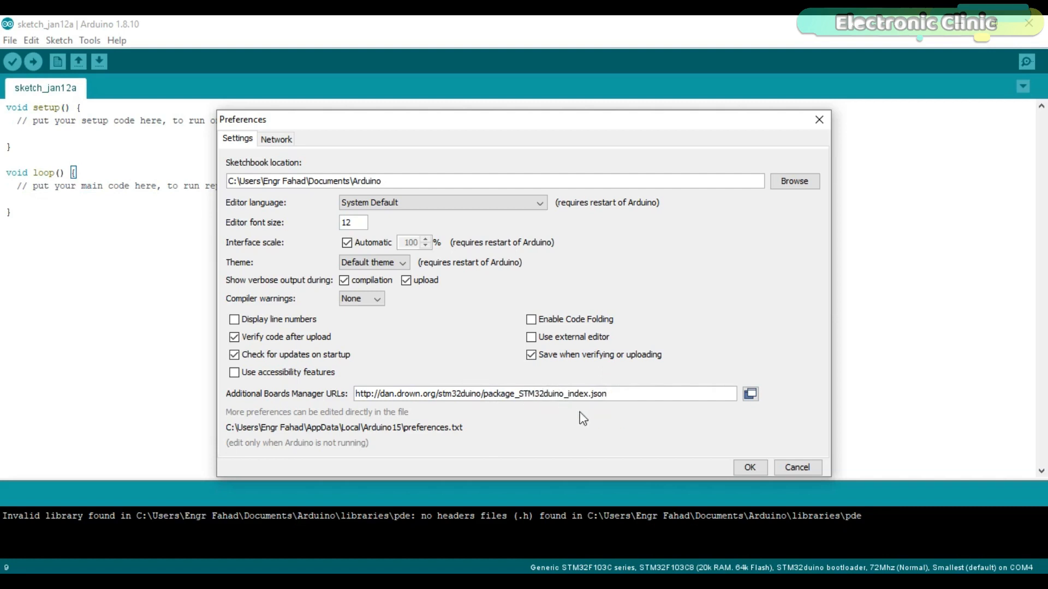
{"action": "mouse_move", "coordinate": [596, 424]}
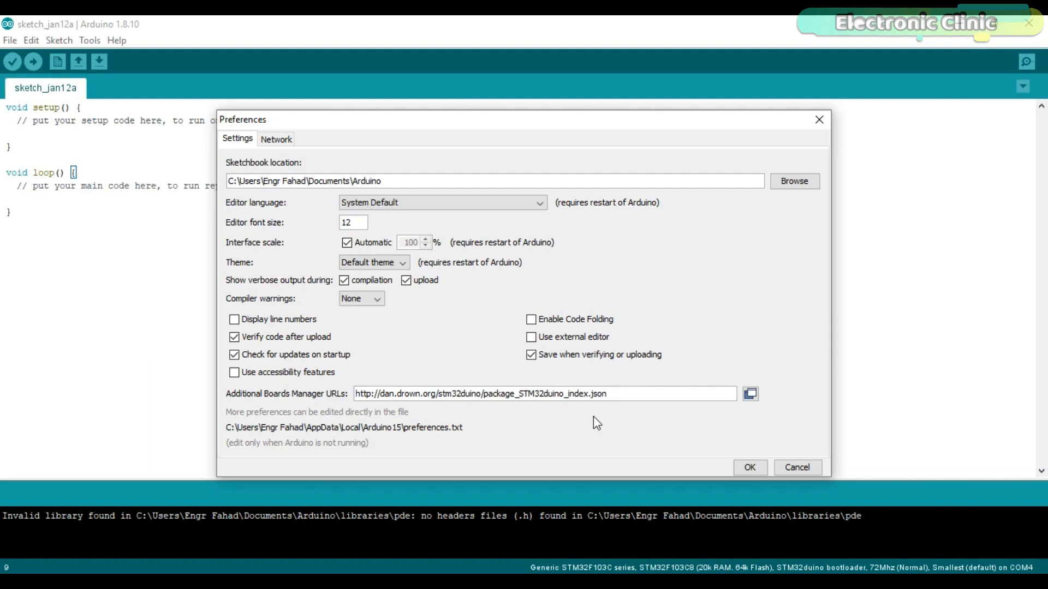
{"action": "type", "text": ","}
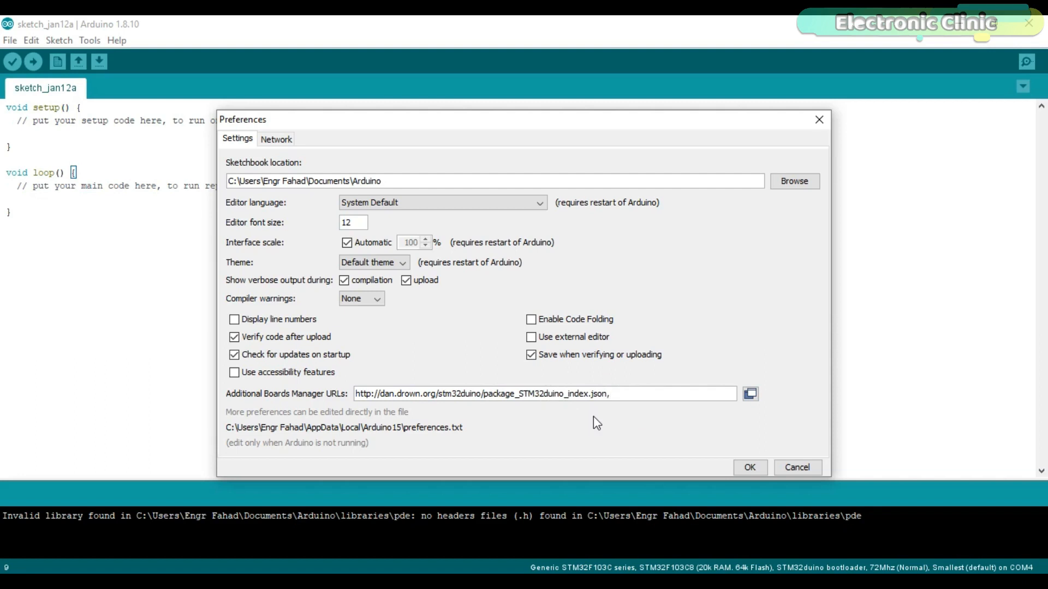
{"action": "type", "text": ",https://github.com/esp8266/Arduino/releases/download/2.3.0/package_esp8266com_index.json"}
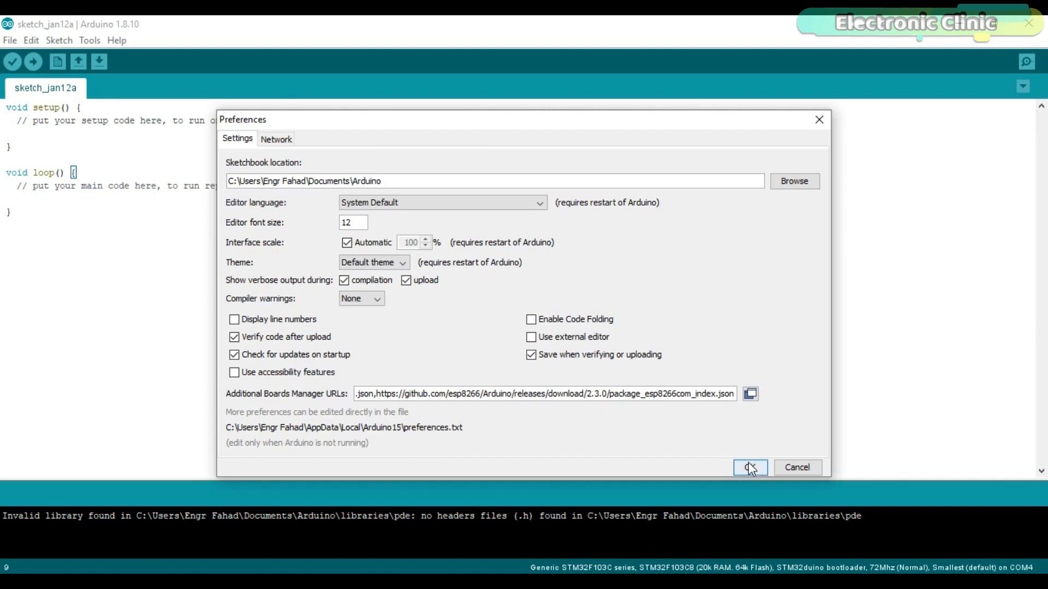
{"action": "left_click", "coordinate": [748, 467]}
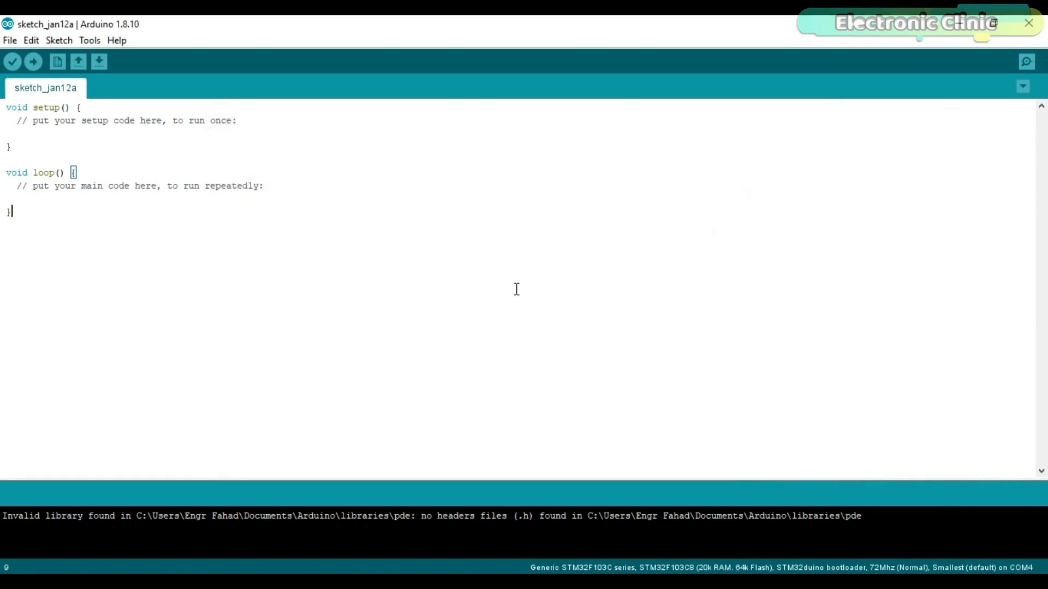
{"action": "left_click", "coordinate": [90, 40]}
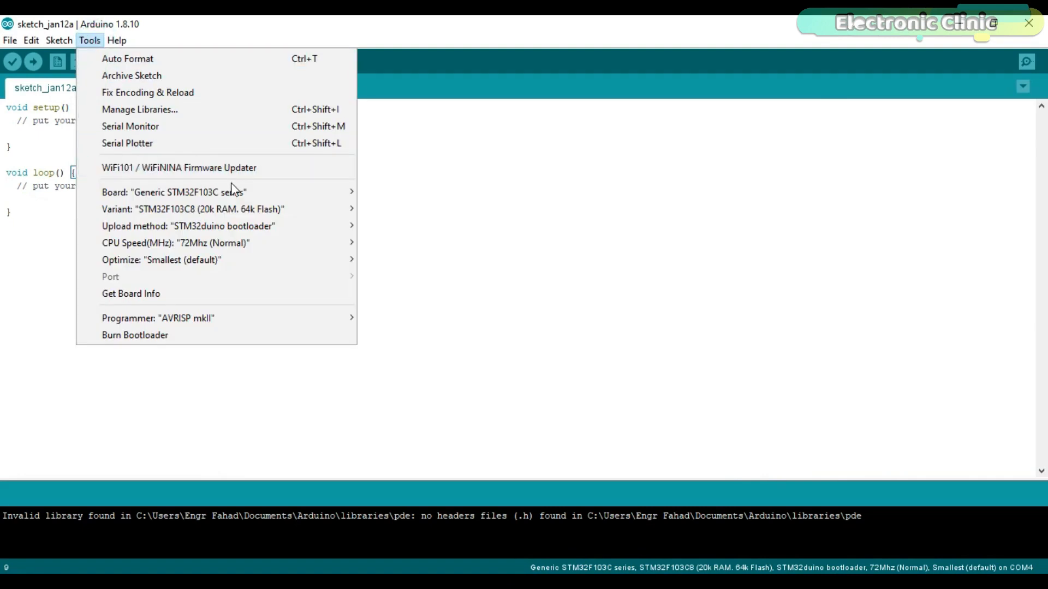
{"action": "mouse_move", "coordinate": [173, 192]}
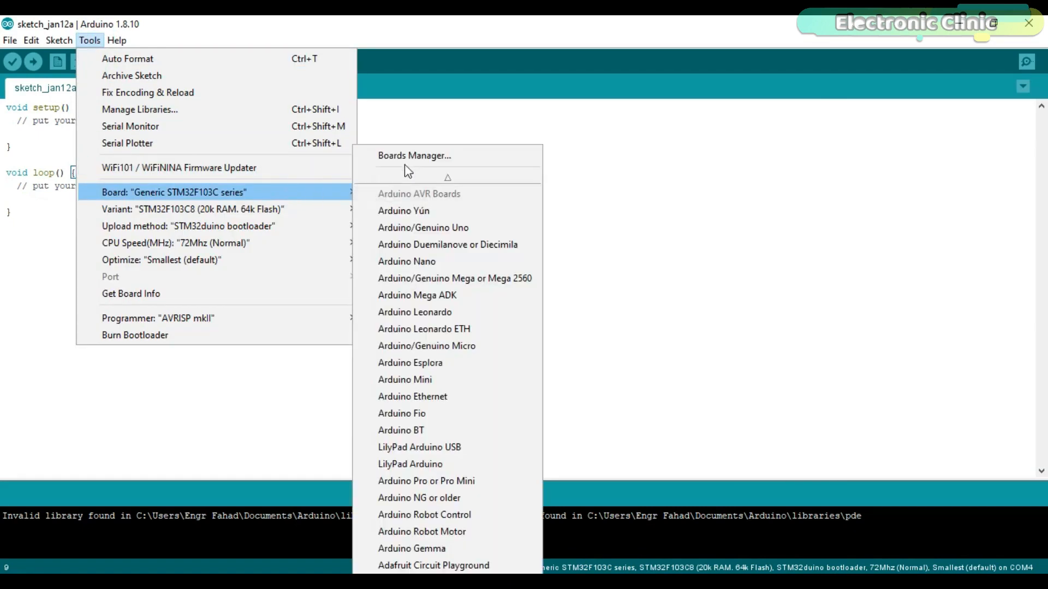
Open the Boards Manager from Tools > Board
{"action": "left_click", "coordinate": [415, 155]}
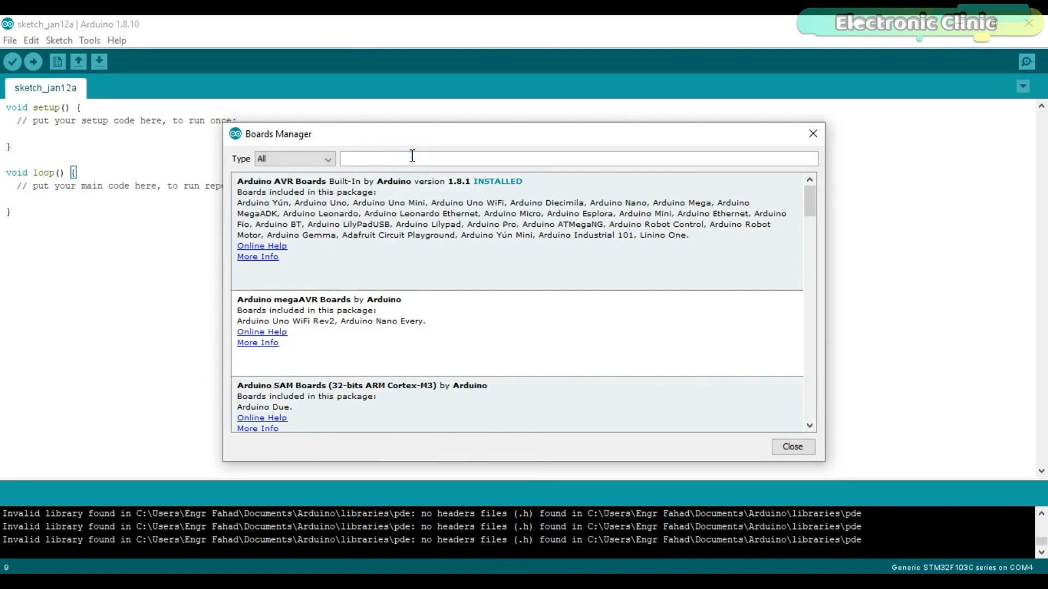
Search 'esp82' in Boards Manager and choose version 2.3.0 of the esp8266 package
{"action": "type", "text": "esp8266"}
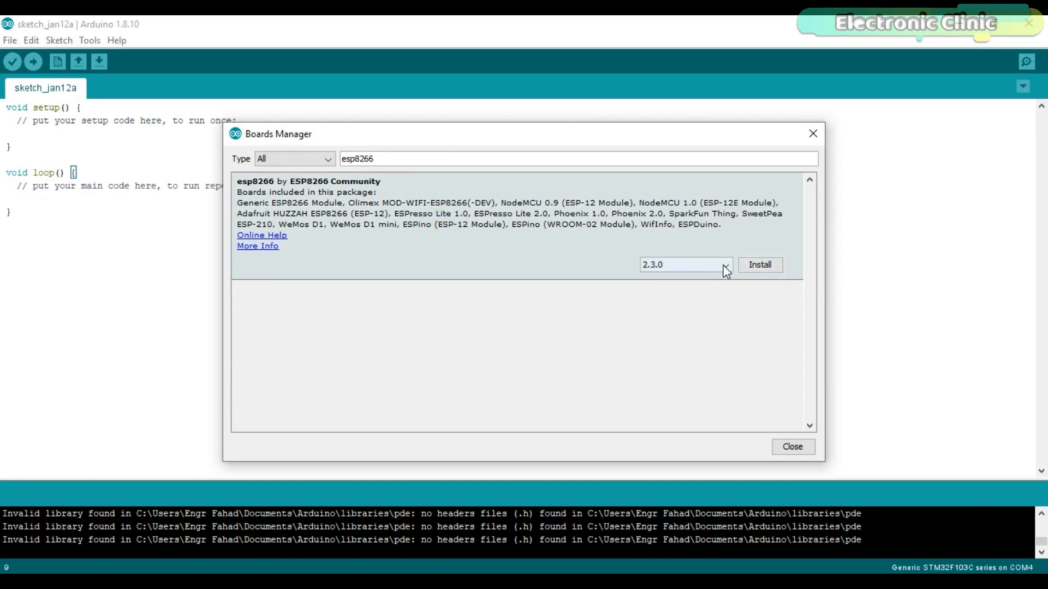
{"action": "left_click", "coordinate": [681, 264]}
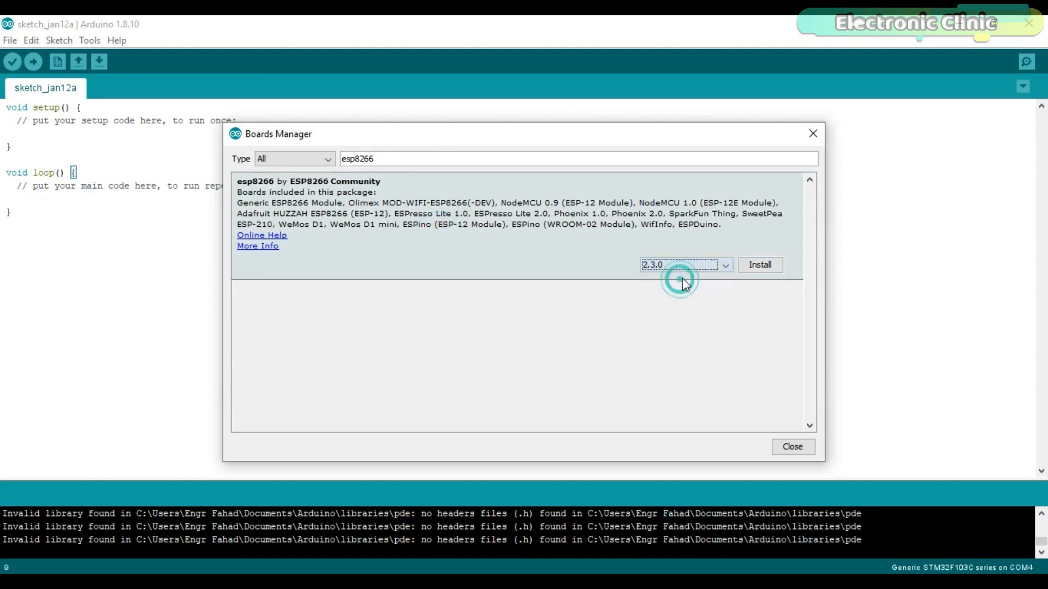
{"action": "left_click", "coordinate": [759, 264]}
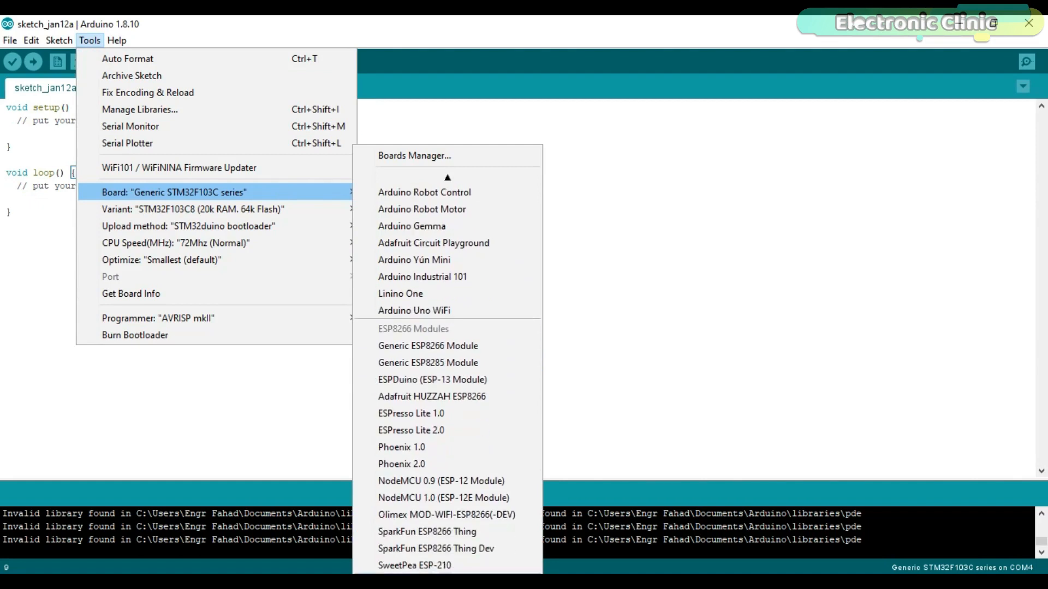
{"action": "mouse_move", "coordinate": [428, 362]}
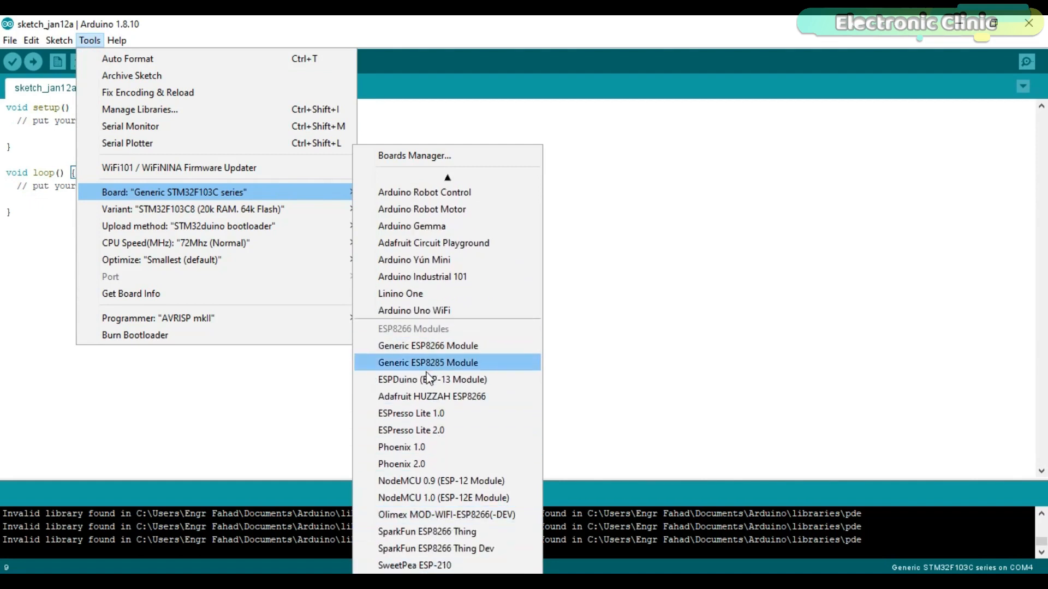
{"action": "mouse_move", "coordinate": [437, 497]}
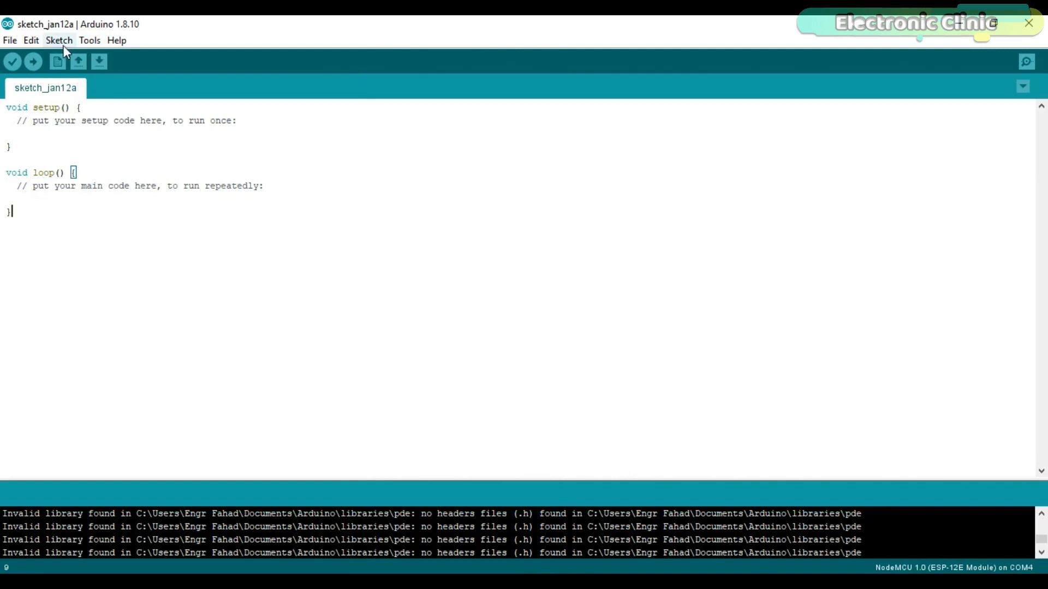
Open the Library Manager via Sketch > Include Library > Manage Libraries
{"action": "left_click", "coordinate": [59, 40]}
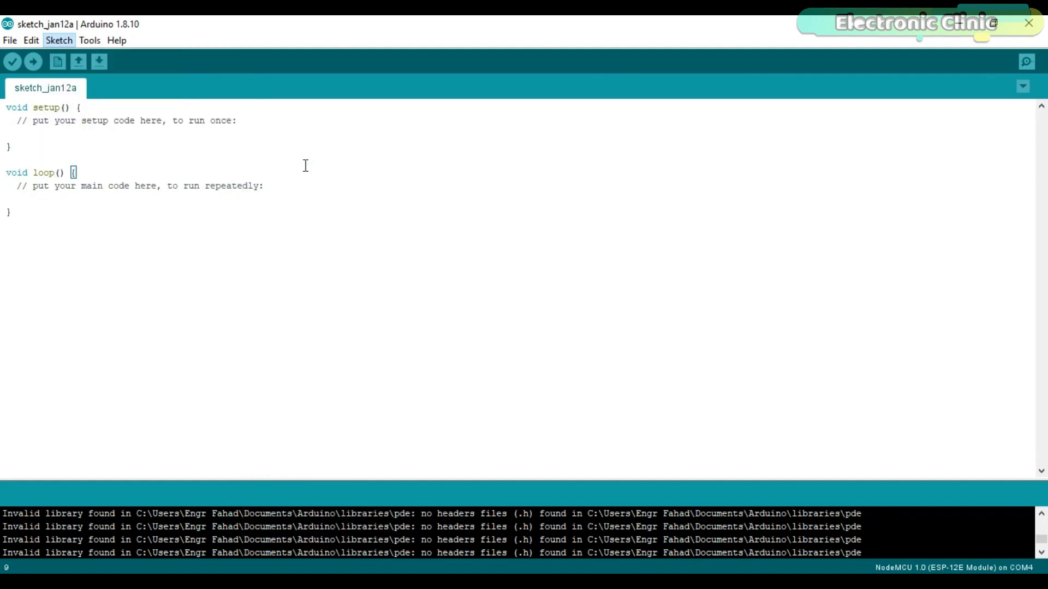
{"action": "left_click", "coordinate": [58, 41]}
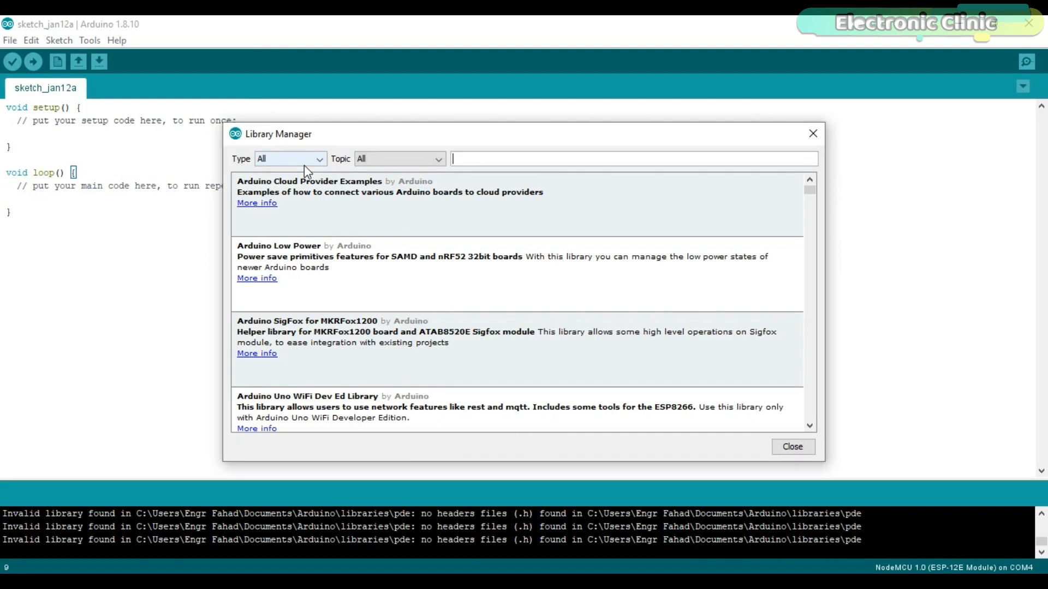
Search 'telegra' in the Library Manager and install Brian Lough's UniversalTelegramBot 1.3.0
{"action": "type", "text": "telegram"}
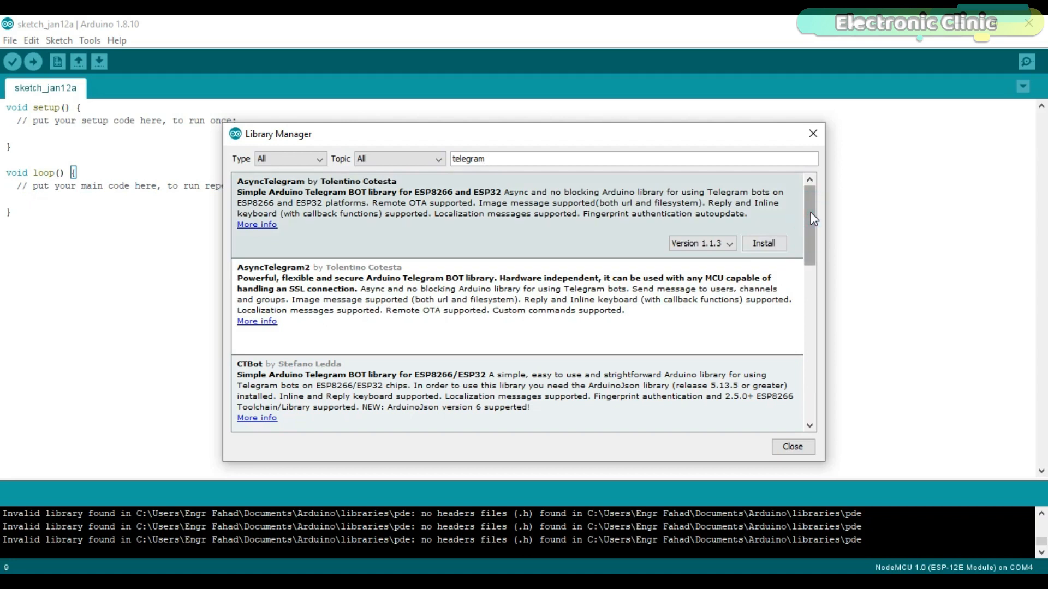
{"action": "scroll", "scroll_direction": "down", "scroll_amount": 3}
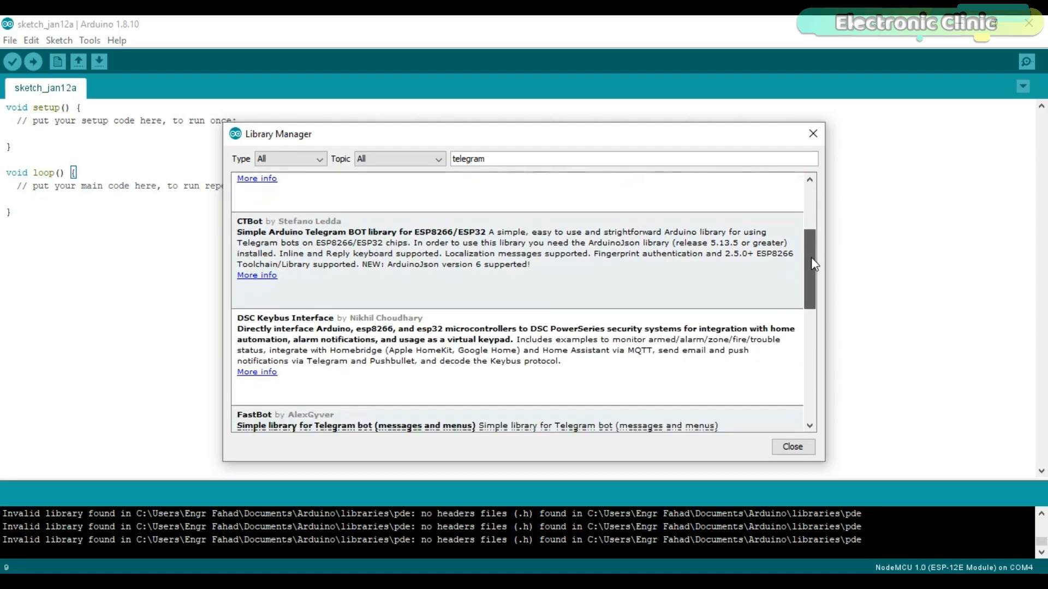
{"action": "scroll", "scroll_direction": "down", "scroll_amount": 3}
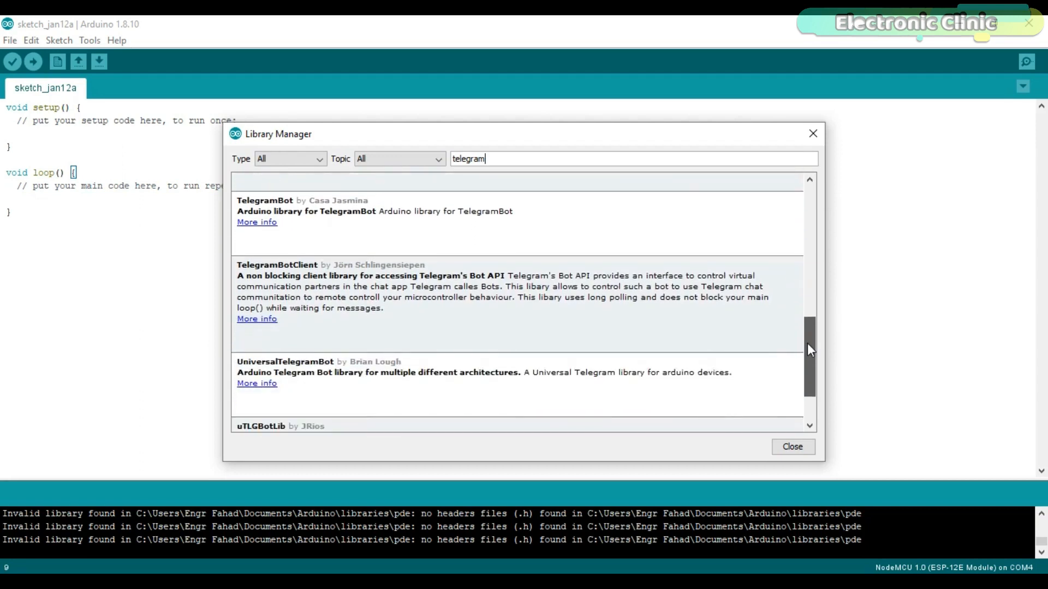
{"action": "scroll", "scroll_direction": "down", "scroll_amount": 3}
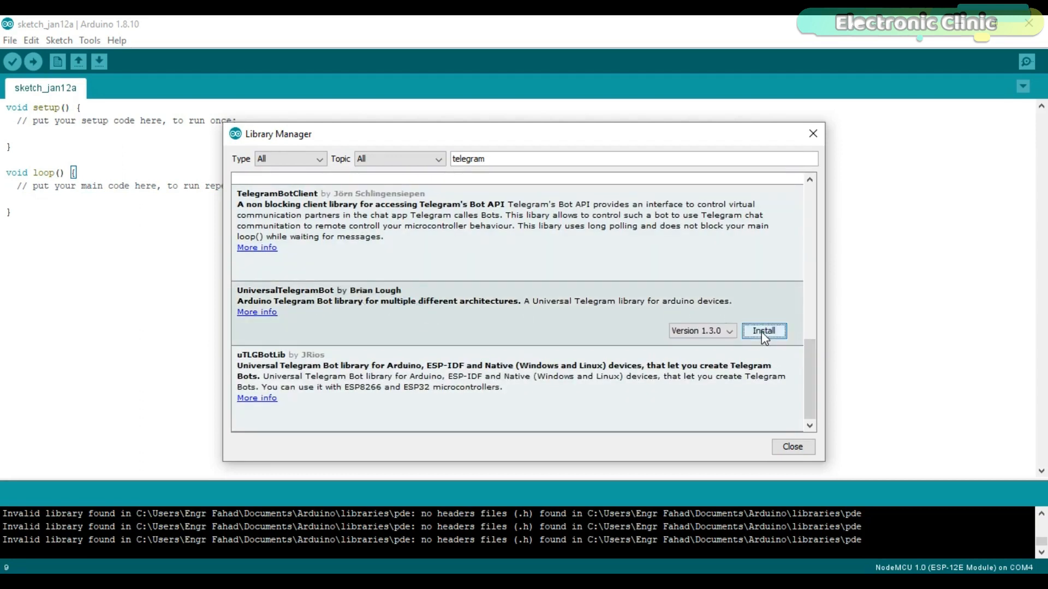
{"action": "left_click", "coordinate": [762, 331]}
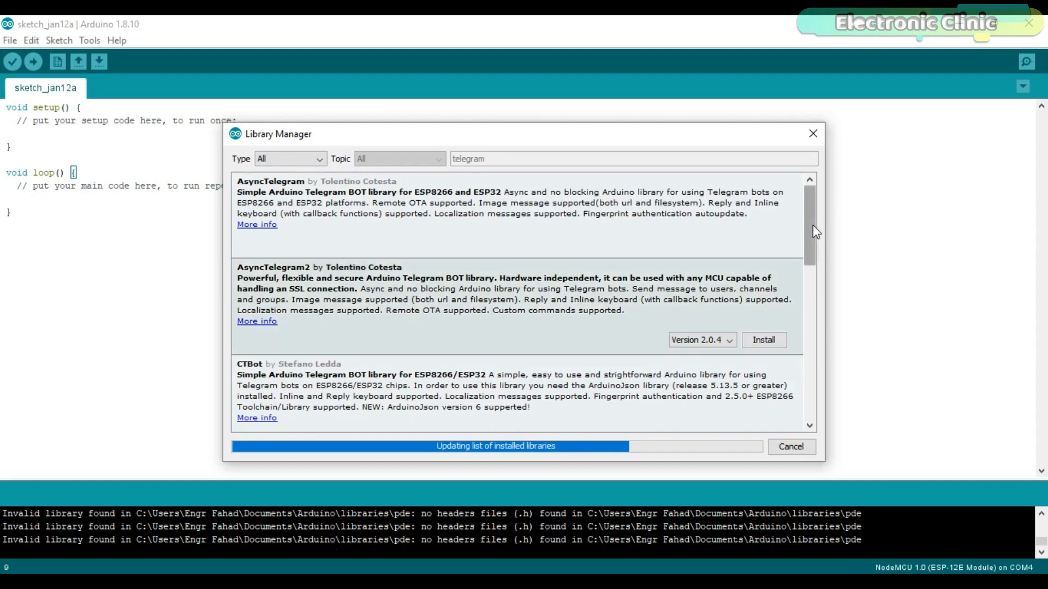
{"action": "scroll", "scroll_direction": "down", "scroll_amount": 3}
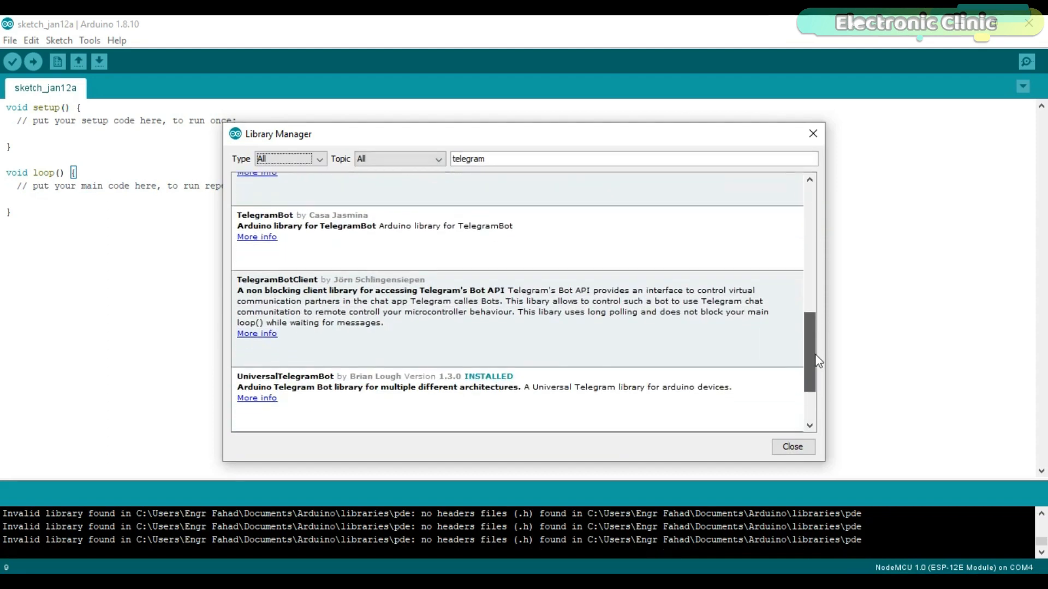
{"action": "scroll", "scroll_direction": "down", "scroll_amount": 3}
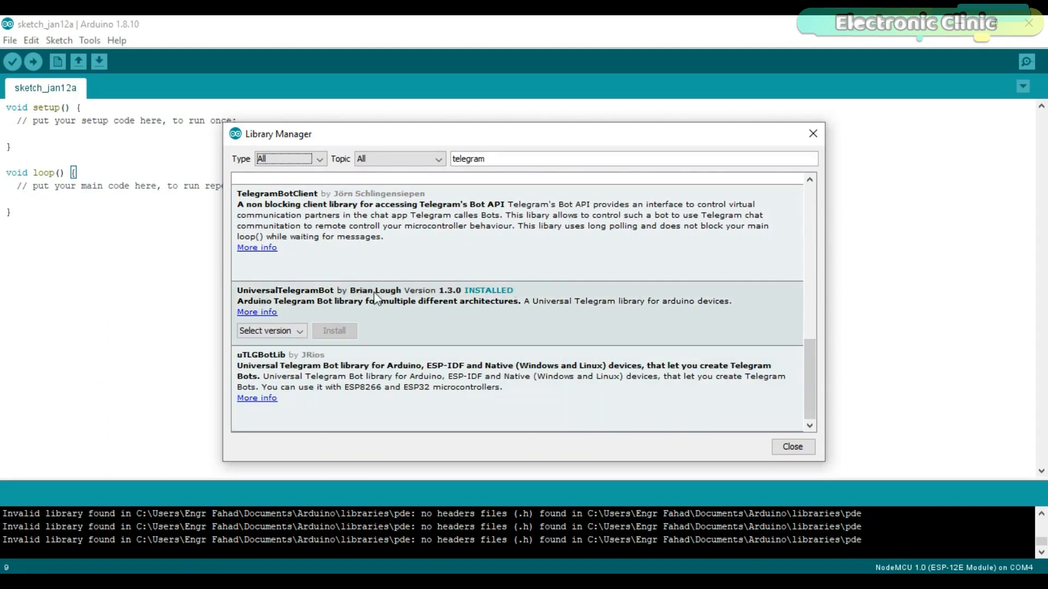
{"action": "mouse_move", "coordinate": [595, 321]}
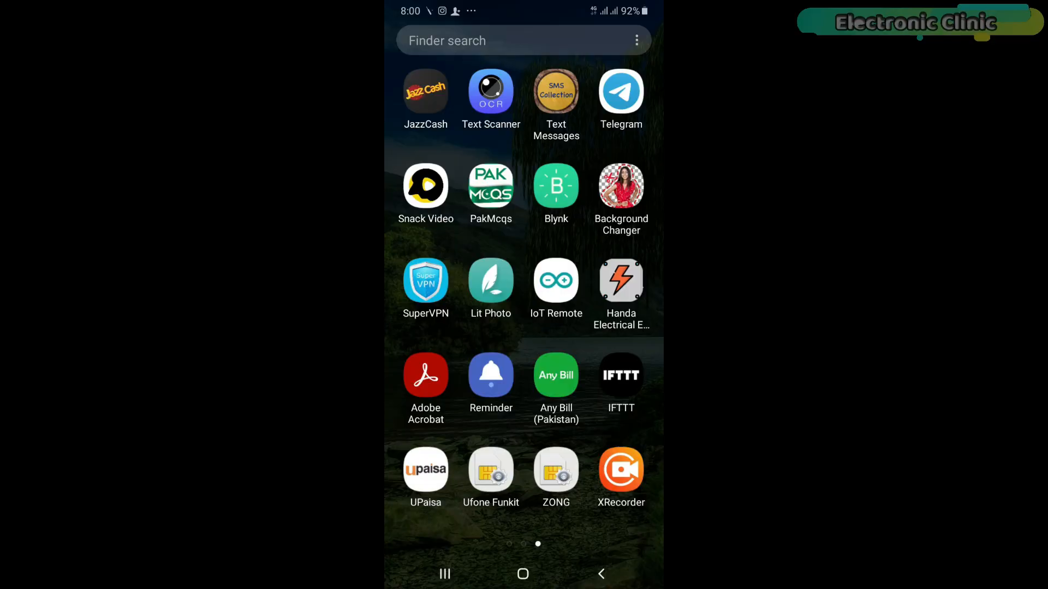
Launch Telegram, enter the BotFather chat and send the /newbot command
{"action": "left_click", "coordinate": [620, 92]}
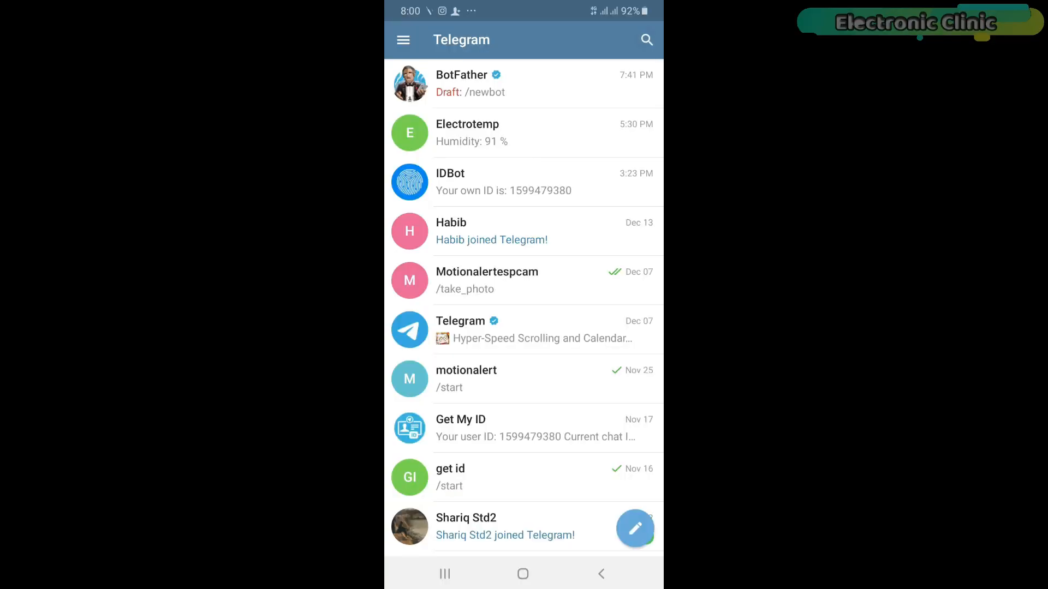
{"action": "left_click", "coordinate": [645, 39]}
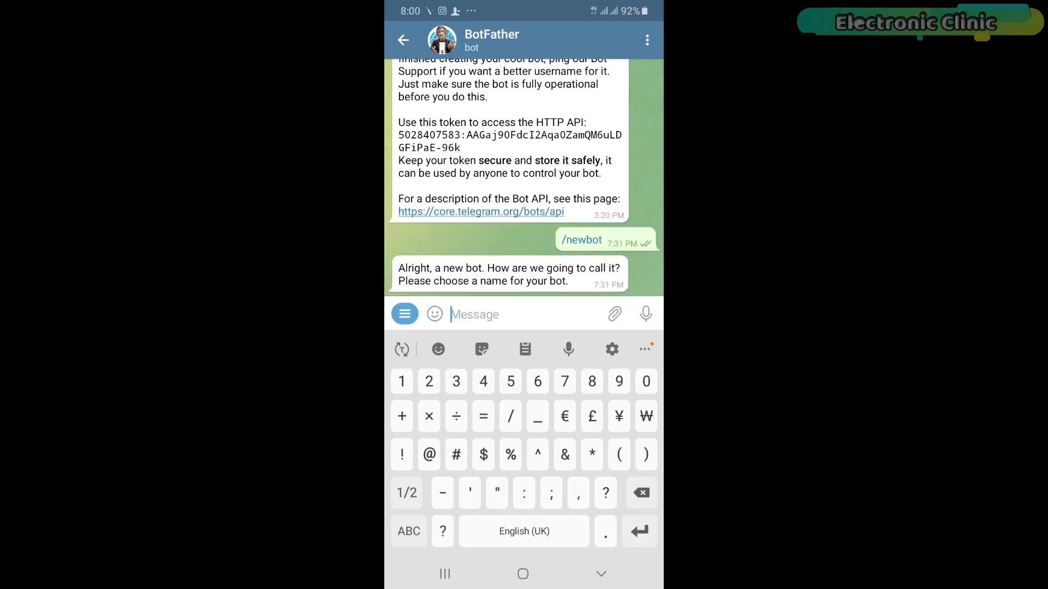
{"action": "type", "text": "/newbo"}
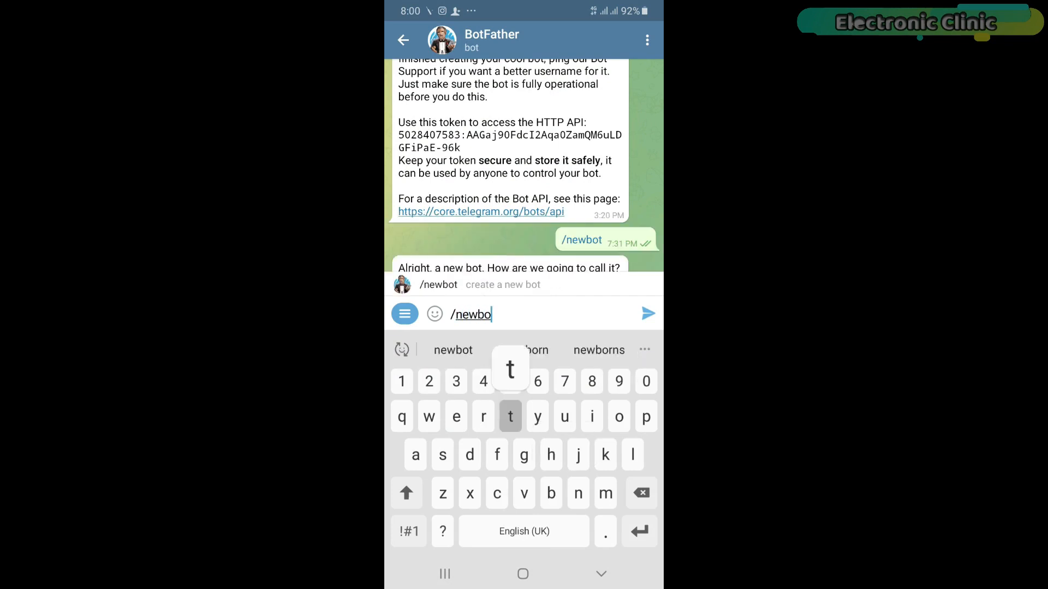
{"action": "left_click", "coordinate": [646, 315]}
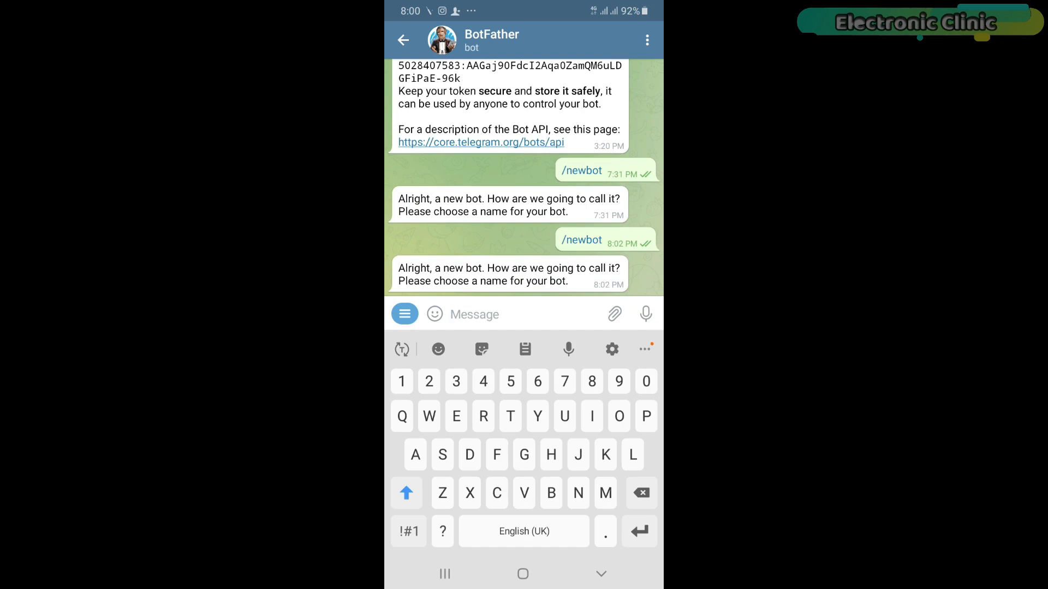
Name the bot Temp and send the username Temmonitoringbot to receive BotFather's API token
{"action": "type", "text": "Temp"}
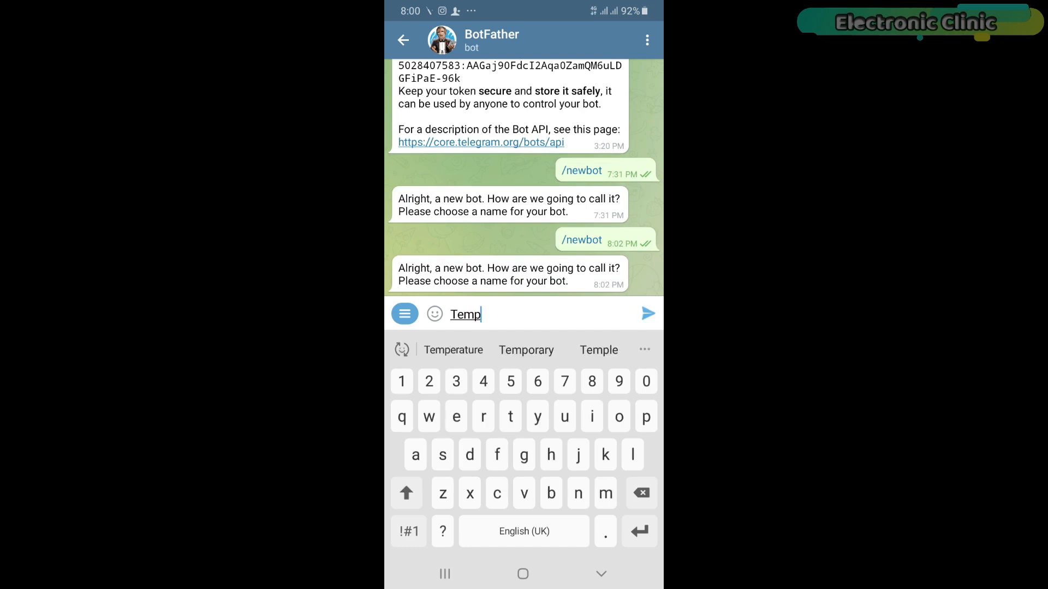
{"action": "left_click", "coordinate": [645, 314]}
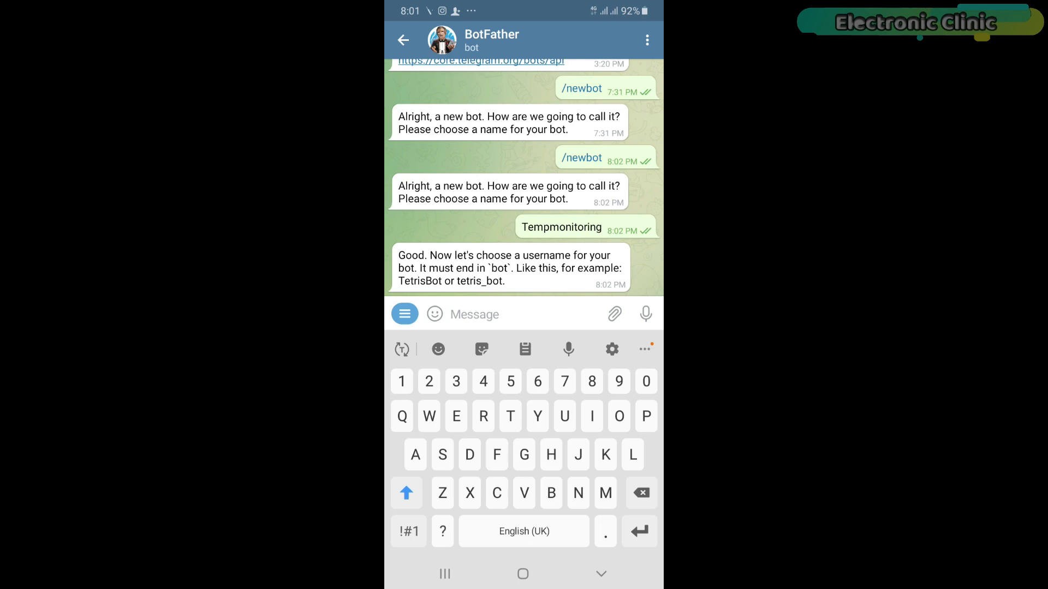
{"action": "type", "text": "T"}
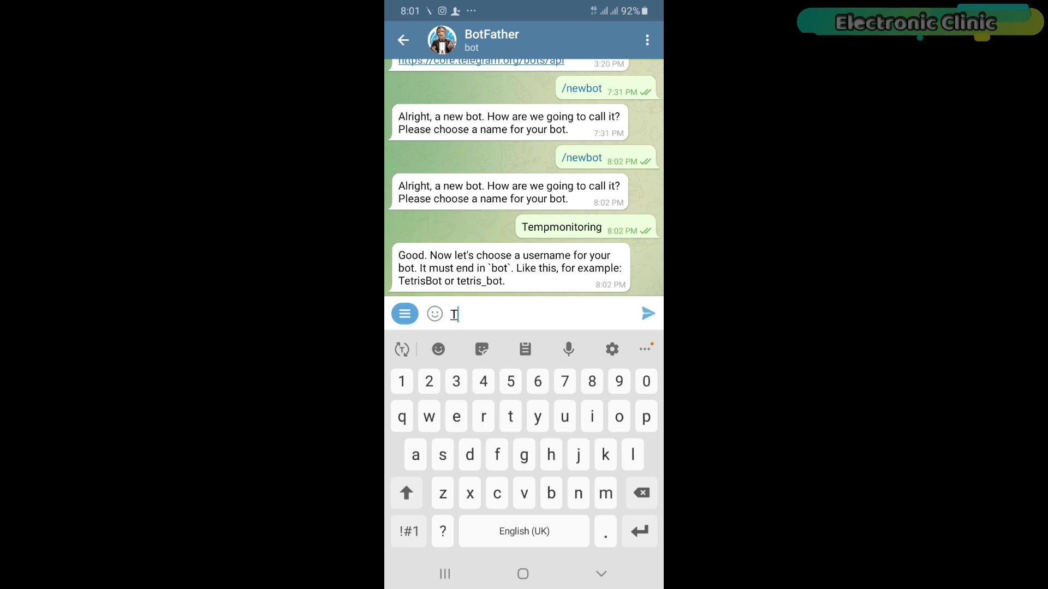
{"action": "type", "text": "Temmonitoring"}
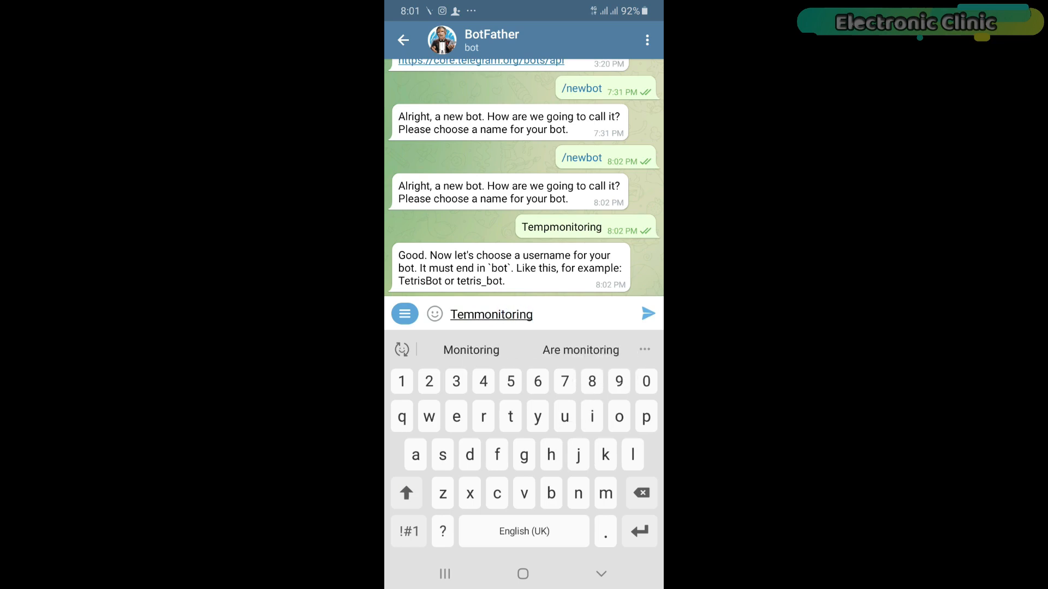
{"action": "left_click", "coordinate": [647, 315]}
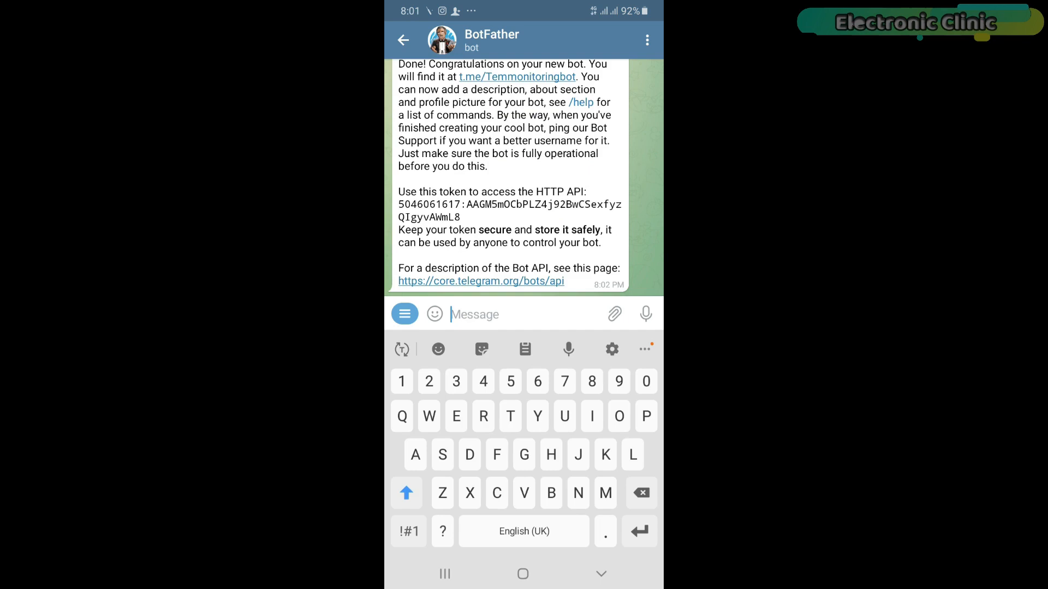
{"action": "scroll", "scroll_direction": "down", "scroll_amount": 3}
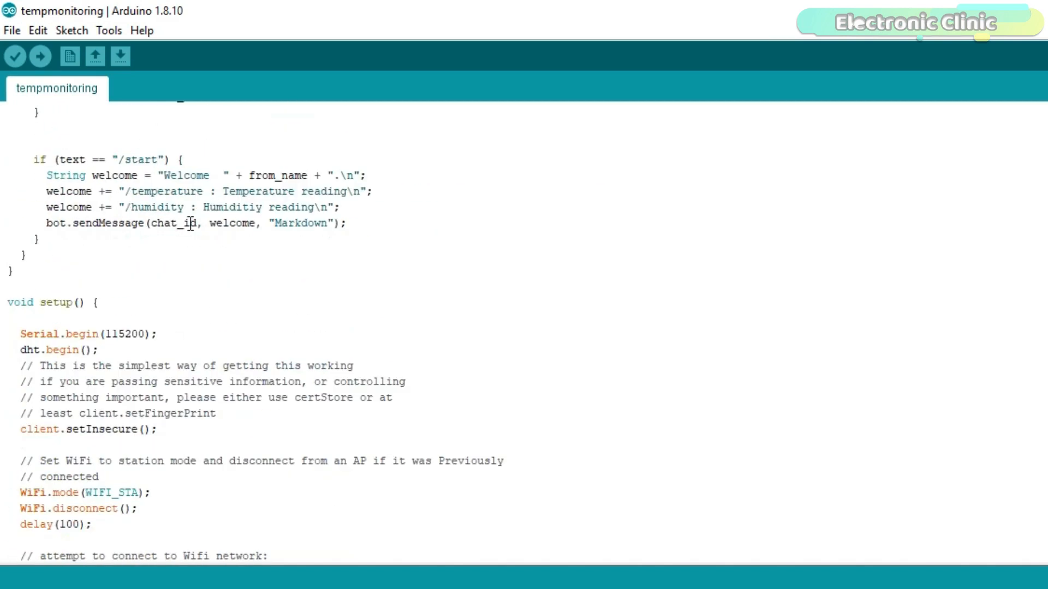
{"action": "scroll", "scroll_direction": "down", "scroll_amount": 3}
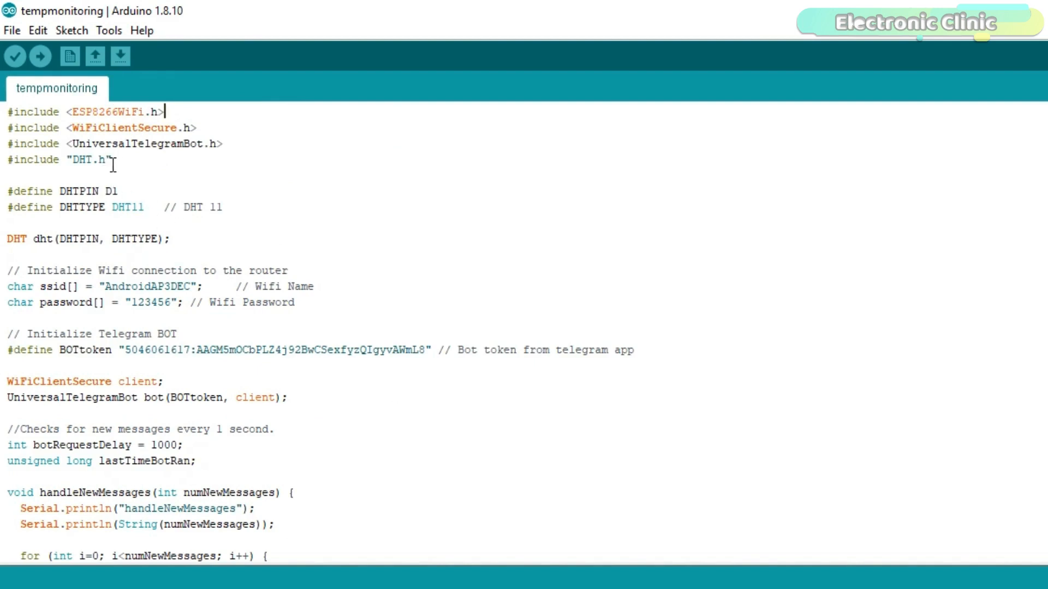
{"action": "left_click_drag", "start_coordinate": [163, 112], "coordinate": [111, 159]}
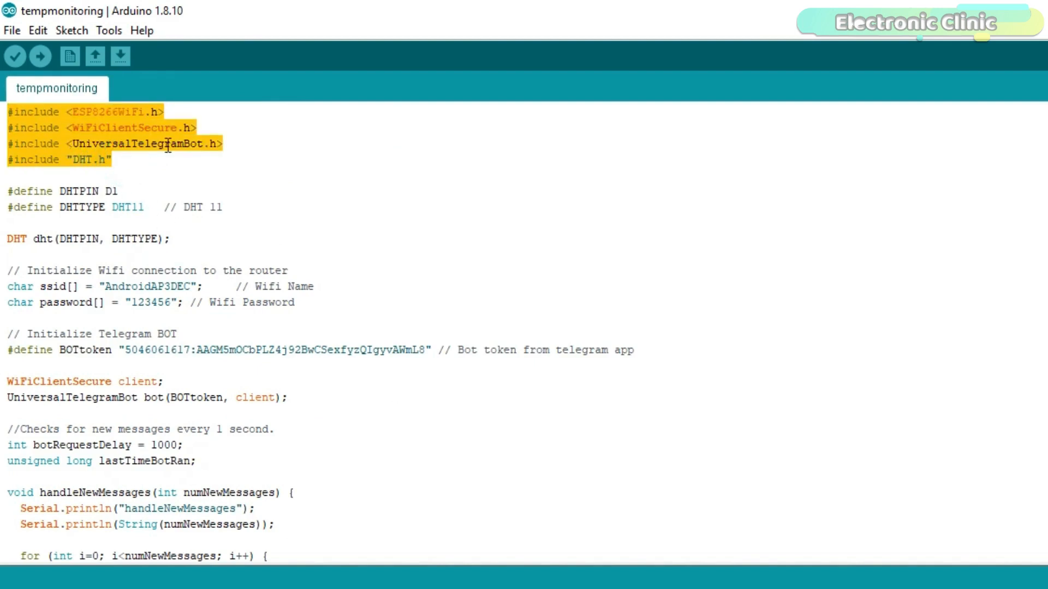
{"action": "left_click", "coordinate": [82, 191]}
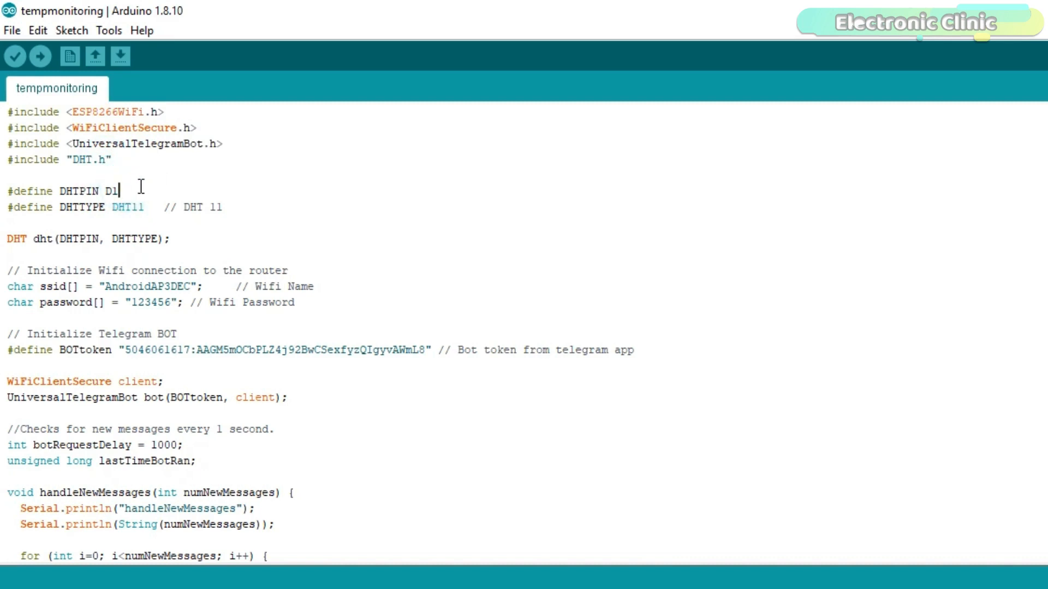
{"action": "mouse_move", "coordinate": [269, 298]}
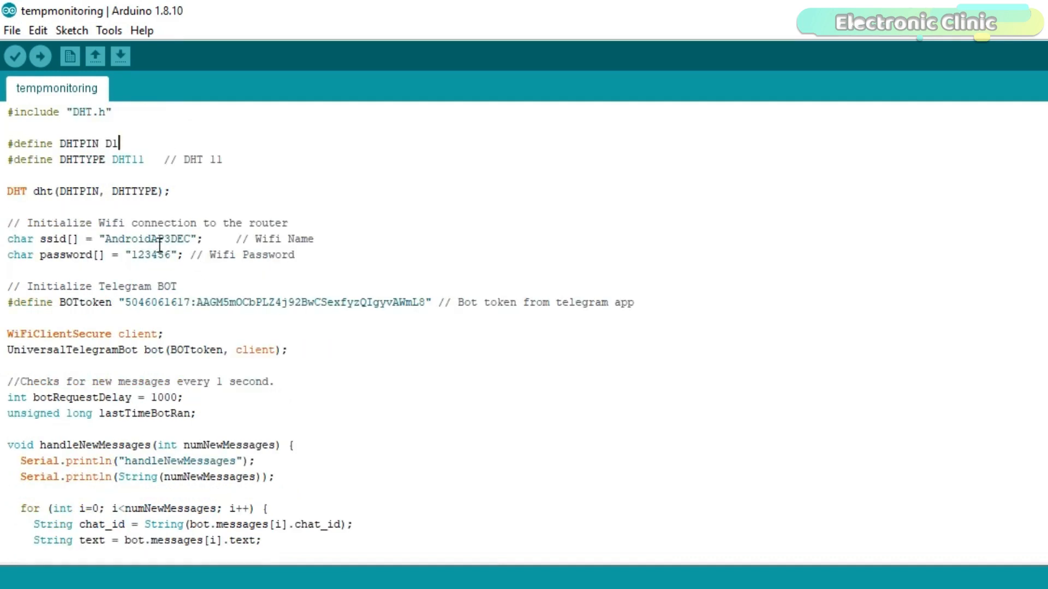
{"action": "left_click", "coordinate": [281, 302]}
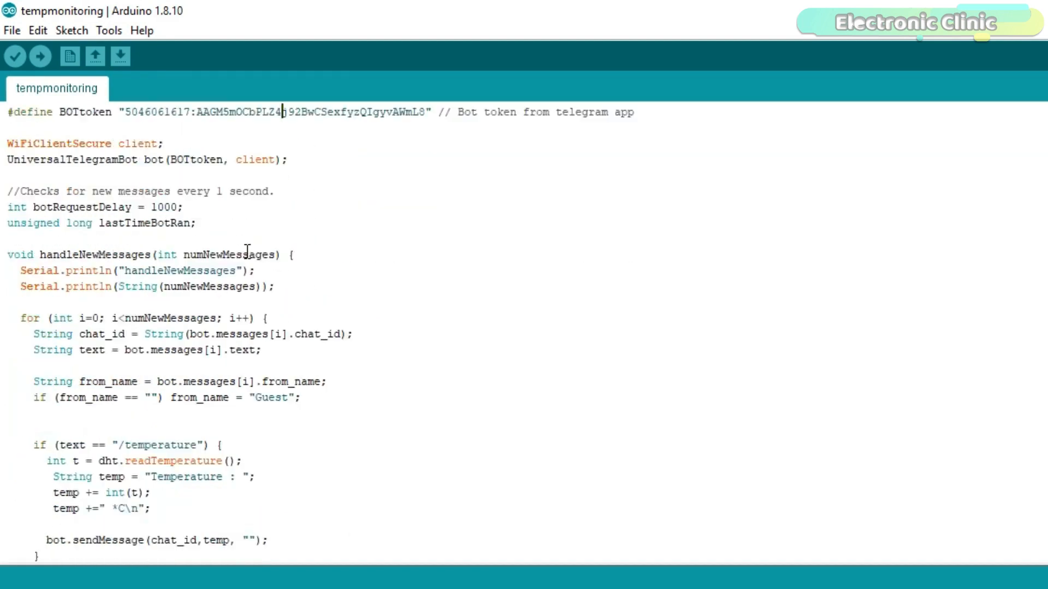
{"action": "scroll", "scroll_direction": "down", "scroll_amount": 3}
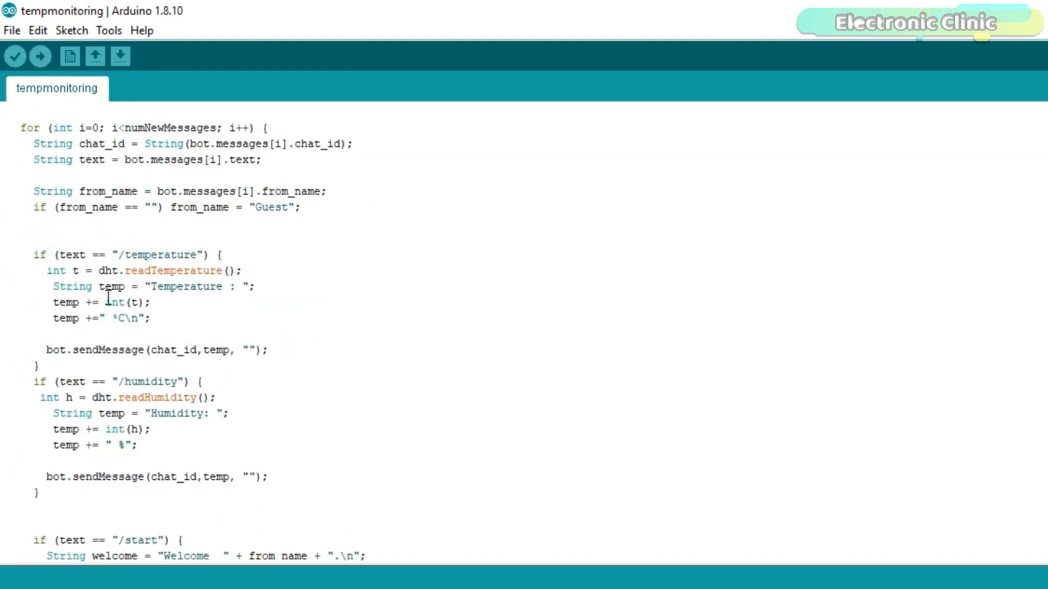
{"action": "left_click", "coordinate": [164, 254]}
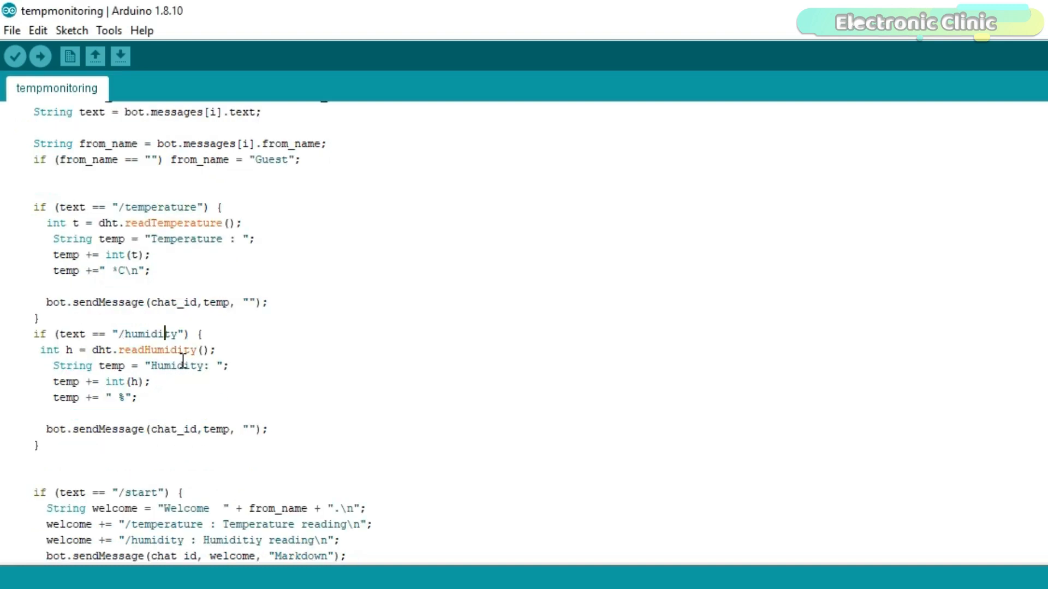
{"action": "scroll", "scroll_direction": "down", "scroll_amount": 3}
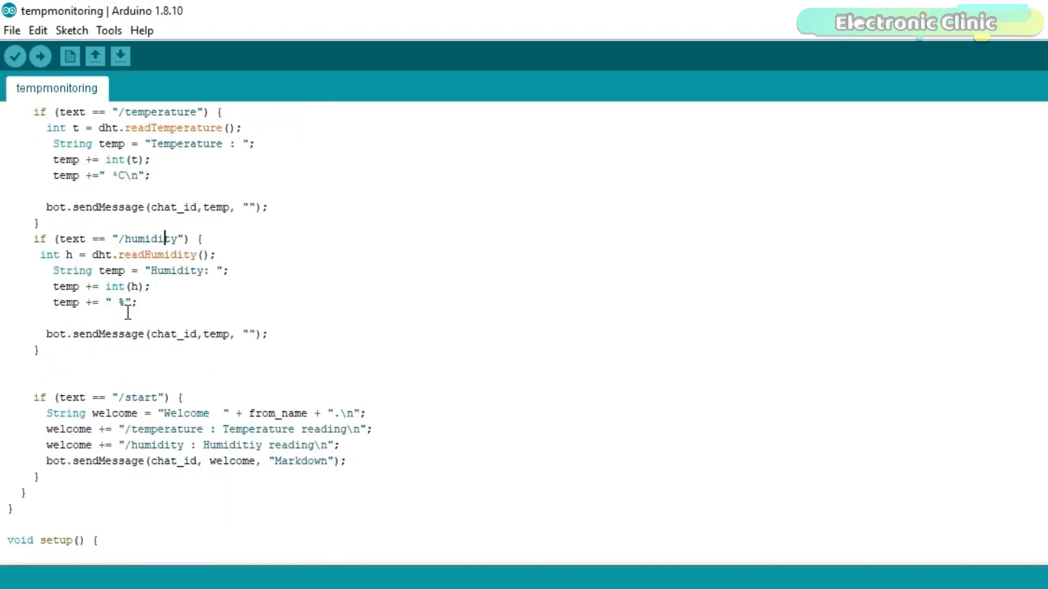
{"action": "scroll", "scroll_direction": "down", "scroll_amount": 3}
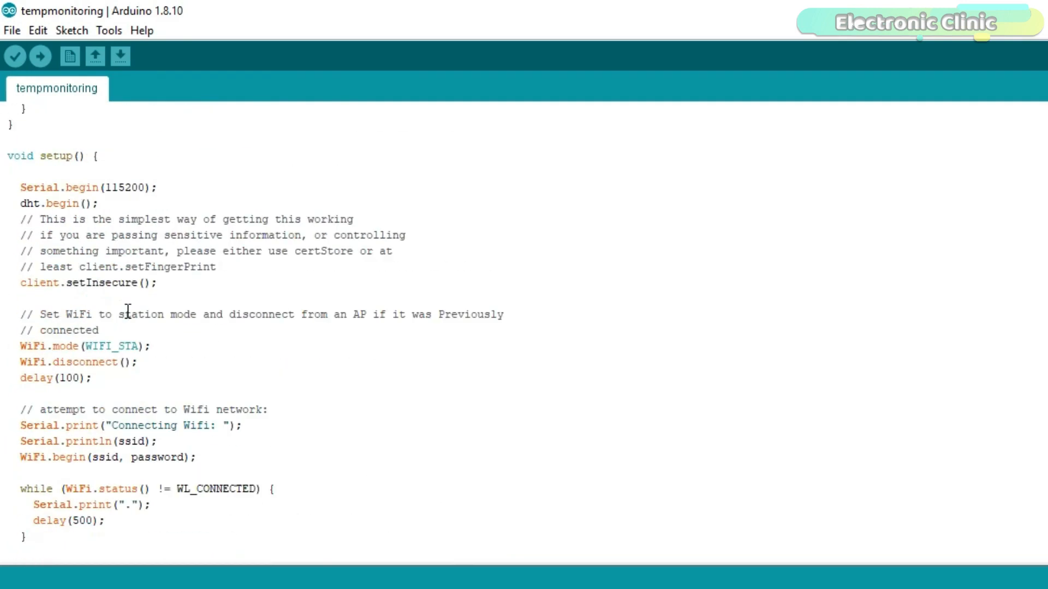
{"action": "scroll", "scroll_direction": "up", "scroll_amount": 3}
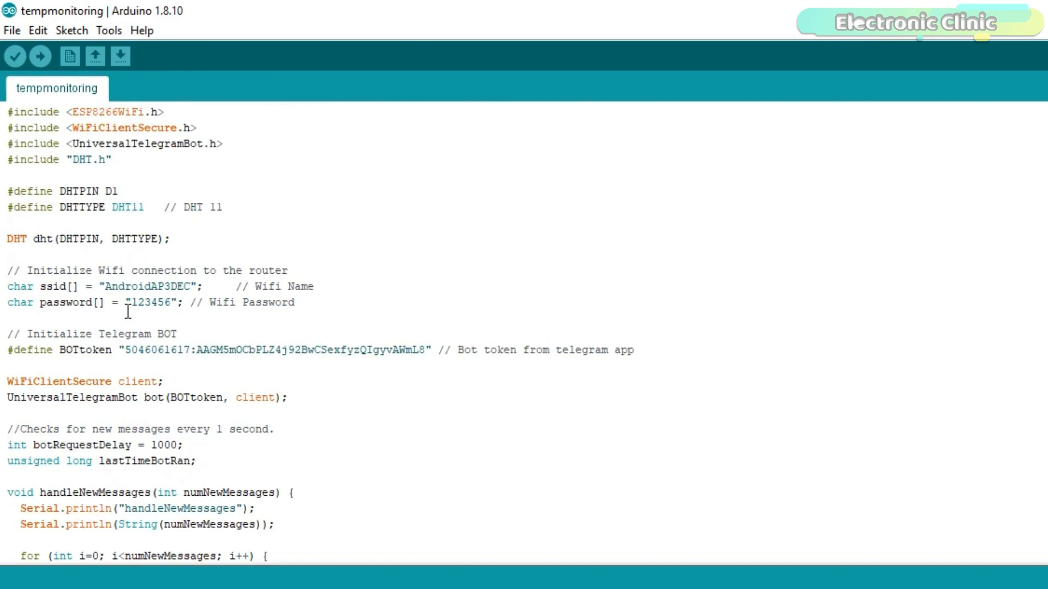
{"action": "mouse_move", "coordinate": [194, 276]}
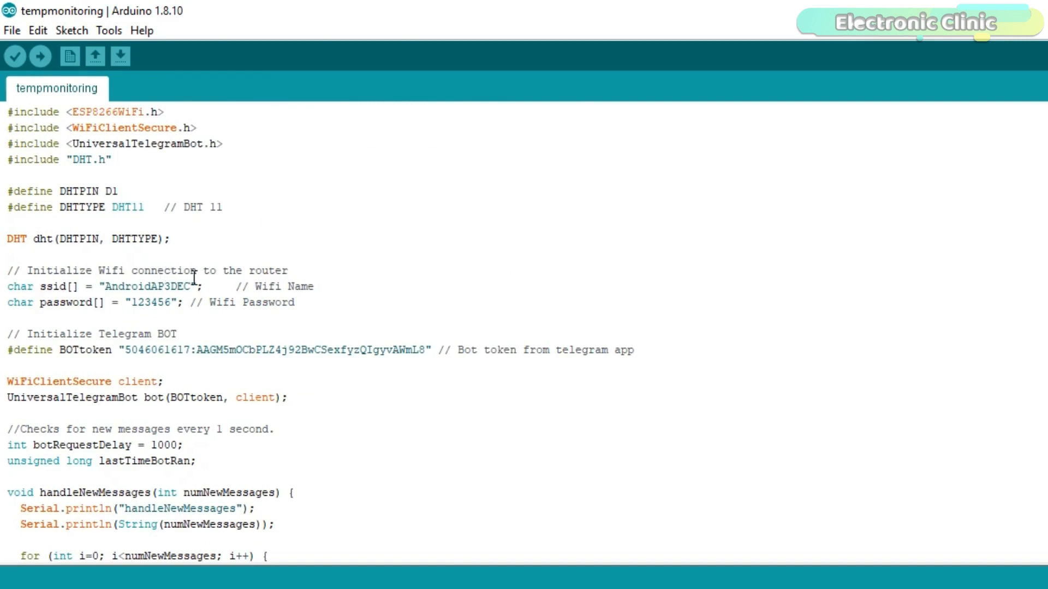
{"action": "mouse_move", "coordinate": [293, 277]}
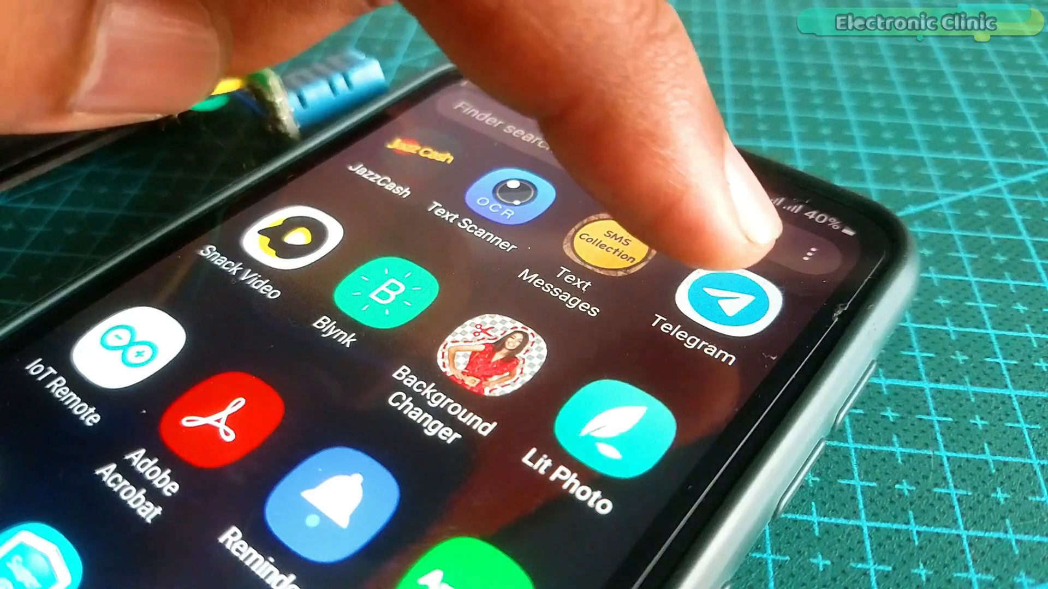
Open Telegram's Tempmonitoring bot chat and scroll through its temperature and humidity replies
{"action": "left_click", "coordinate": [717, 297]}
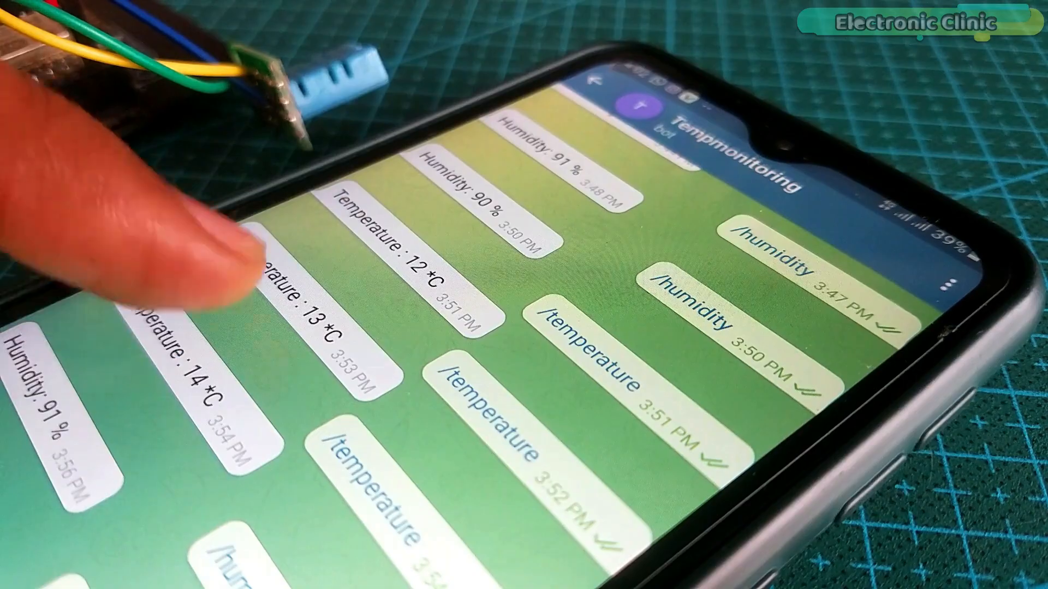
{"action": "scroll", "scroll_direction": "down", "scroll_amount": 3}
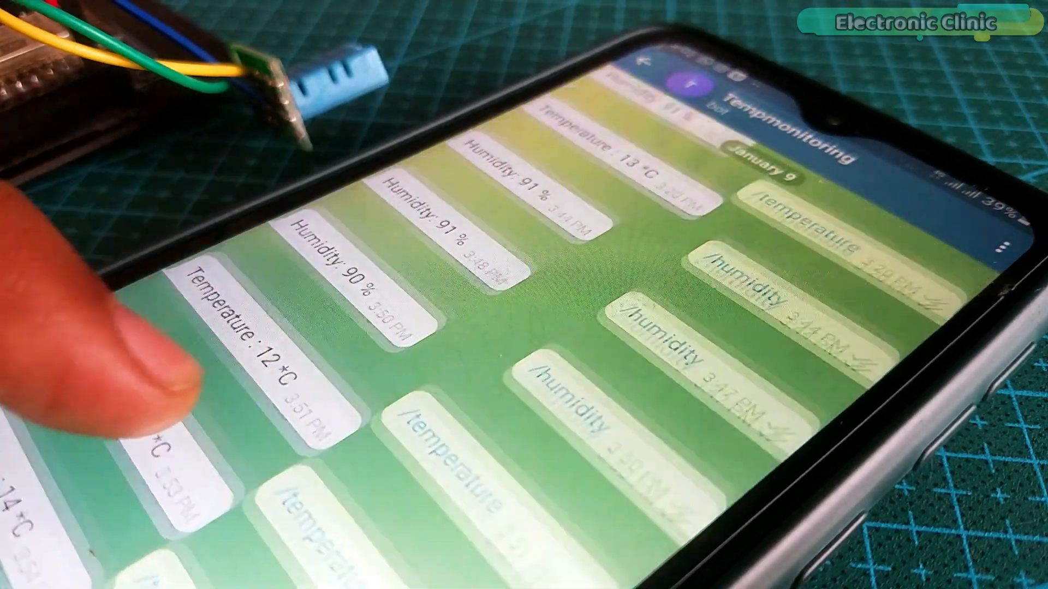